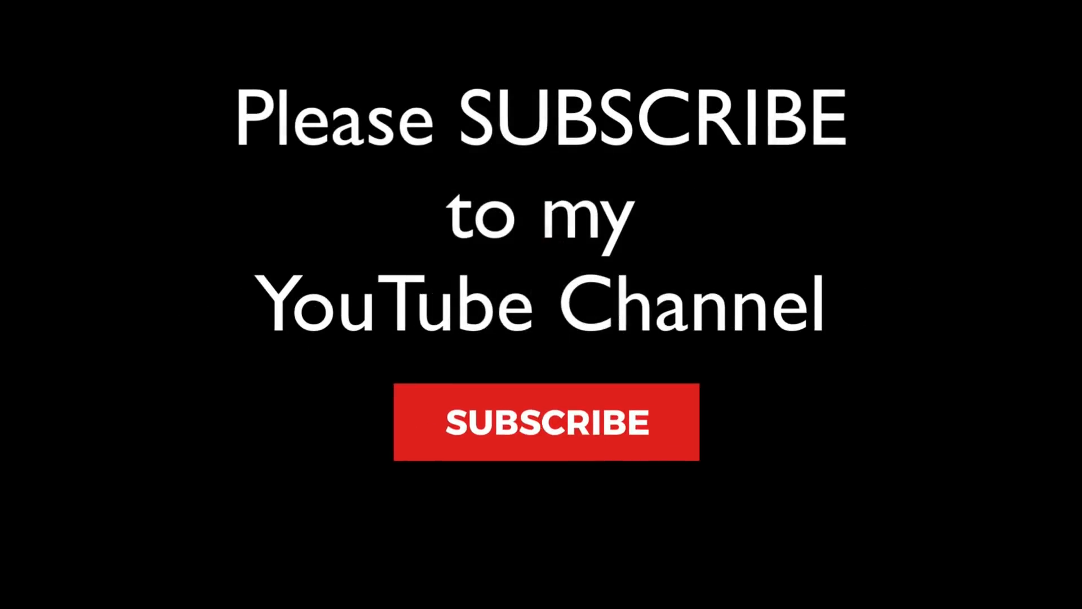
- Select the rose photo _DSC1781.tif from the three loaded TIFFs
{"action": "left_click", "coordinate": [544, 421]}
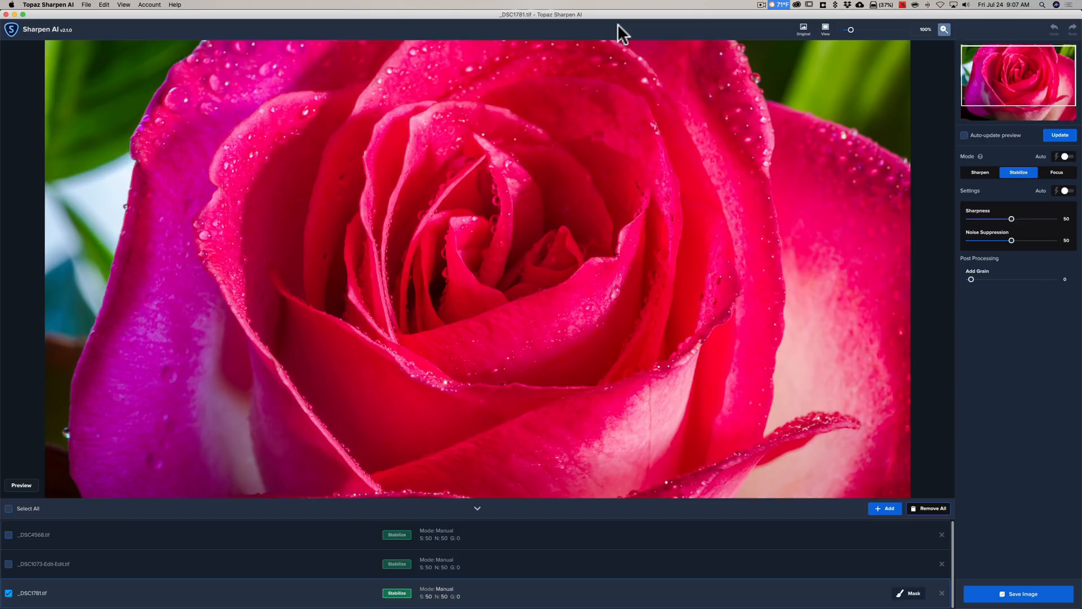
{"action": "left_click", "coordinate": [1060, 191]}
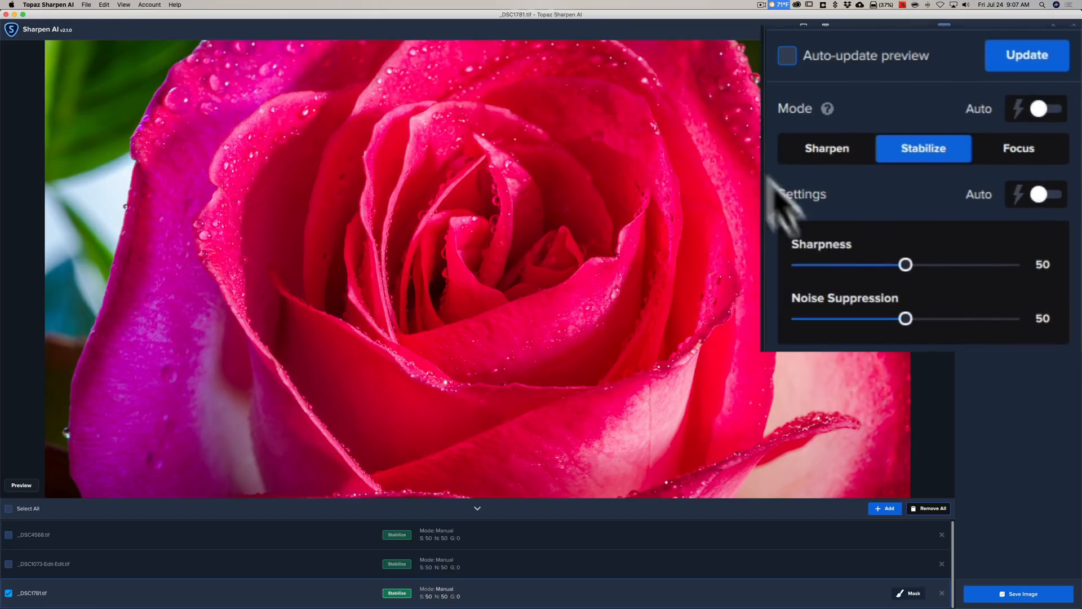
{"action": "mouse_move", "coordinate": [932, 338]}
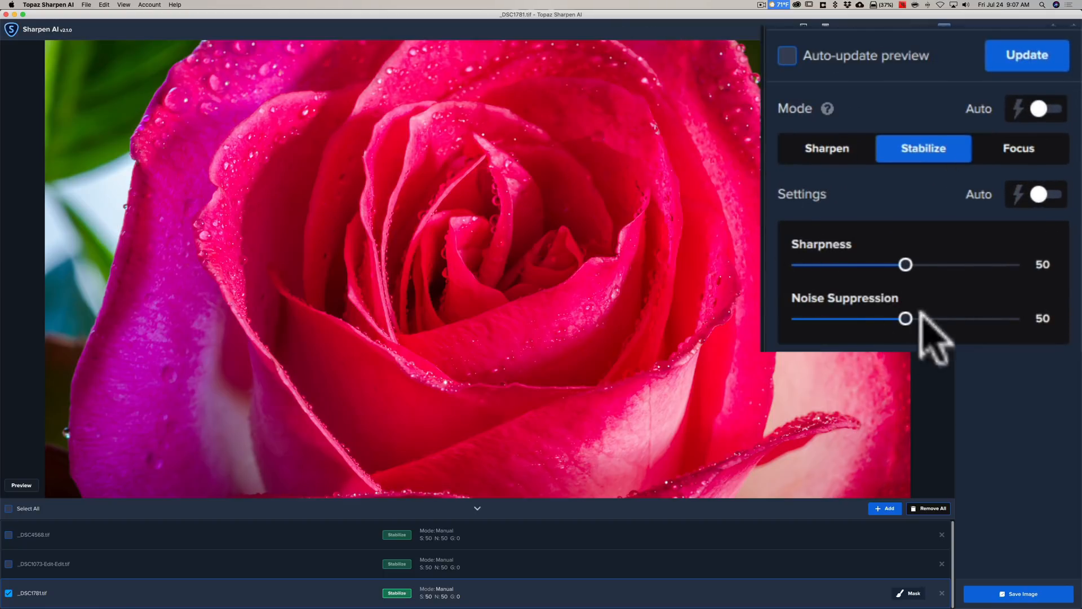
{"action": "mouse_move", "coordinate": [897, 276]}
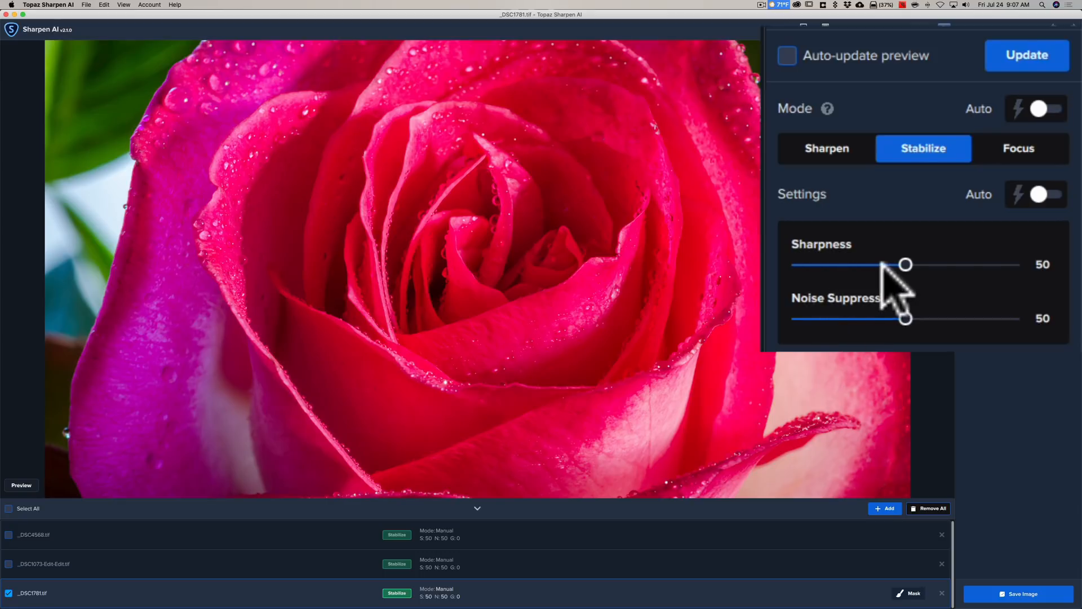
{"action": "mouse_move", "coordinate": [855, 283]}
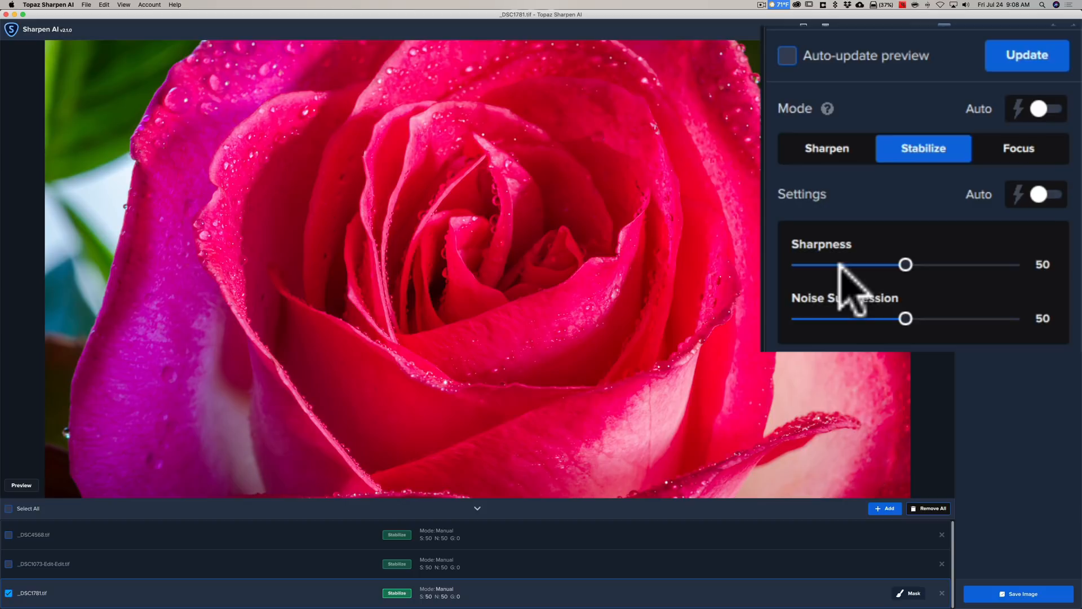
{"action": "mouse_move", "coordinate": [838, 214]}
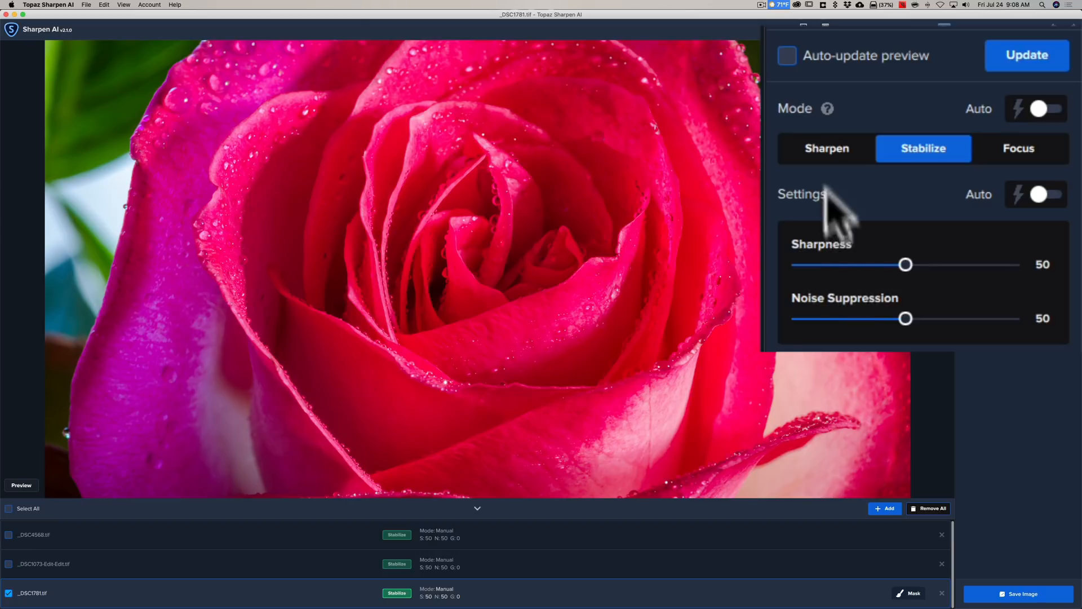
{"action": "mouse_move", "coordinate": [1027, 180]}
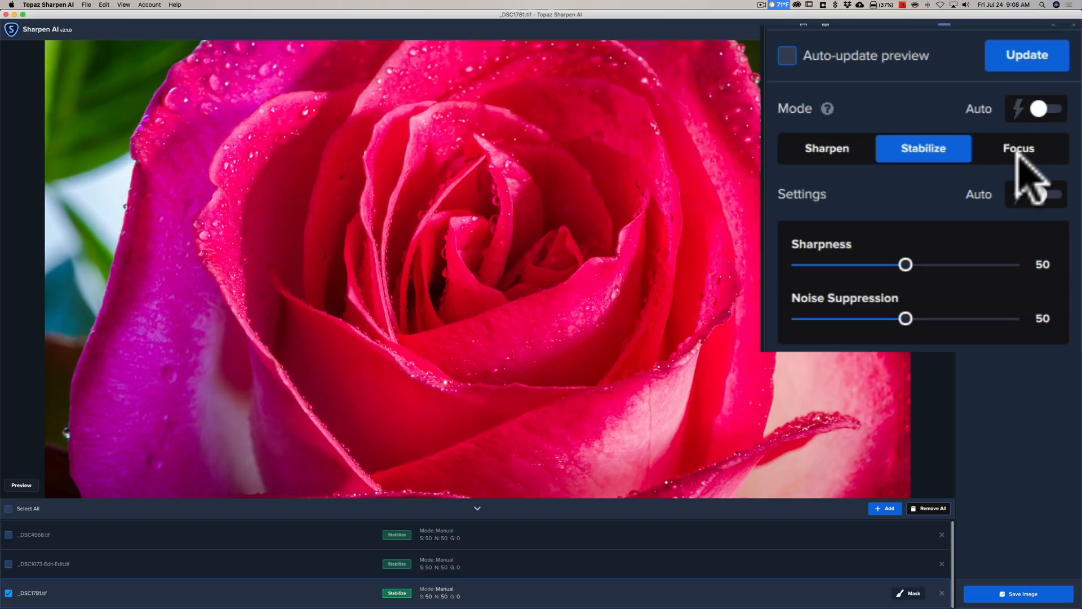
{"action": "mouse_move", "coordinate": [1010, 111]}
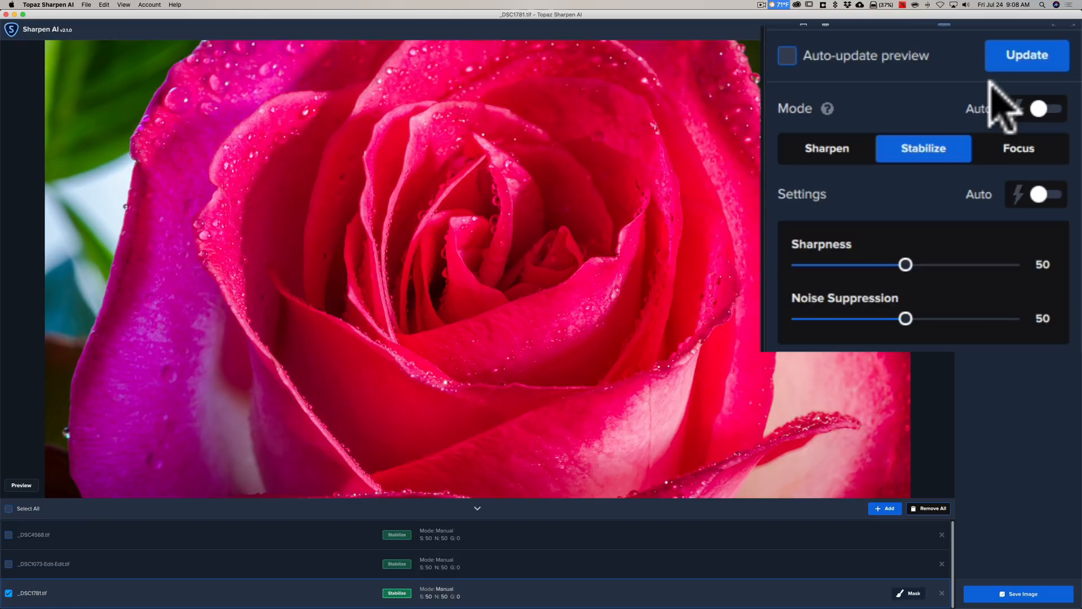
{"action": "mouse_move", "coordinate": [1008, 131]}
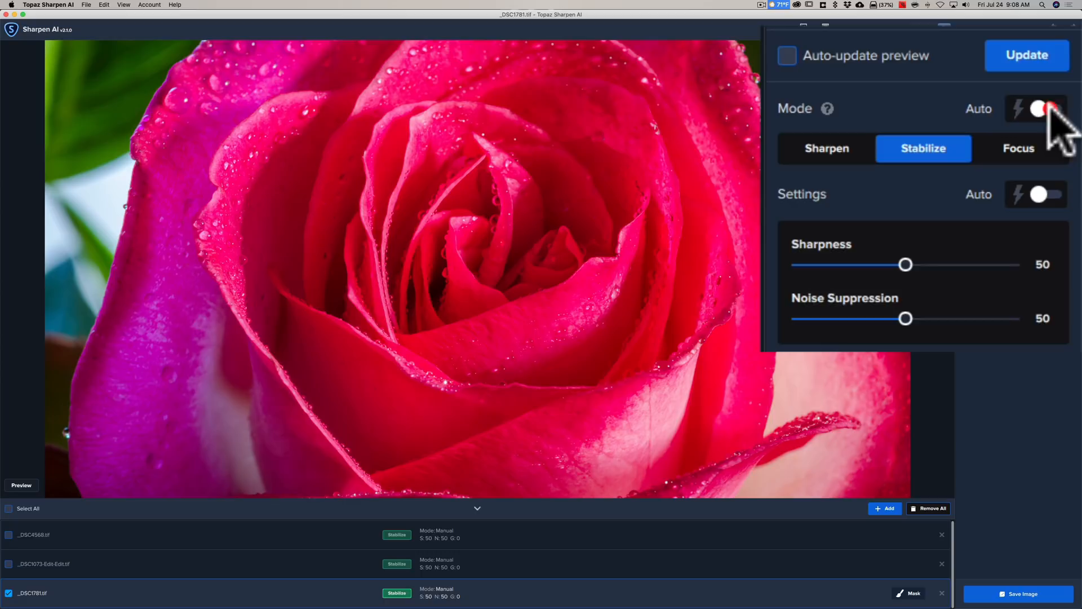
- Enable Auto for Mode and Settings, yielding Sharpen with sharpness 69 and noise suppression 7
{"action": "left_click", "coordinate": [1040, 108]}
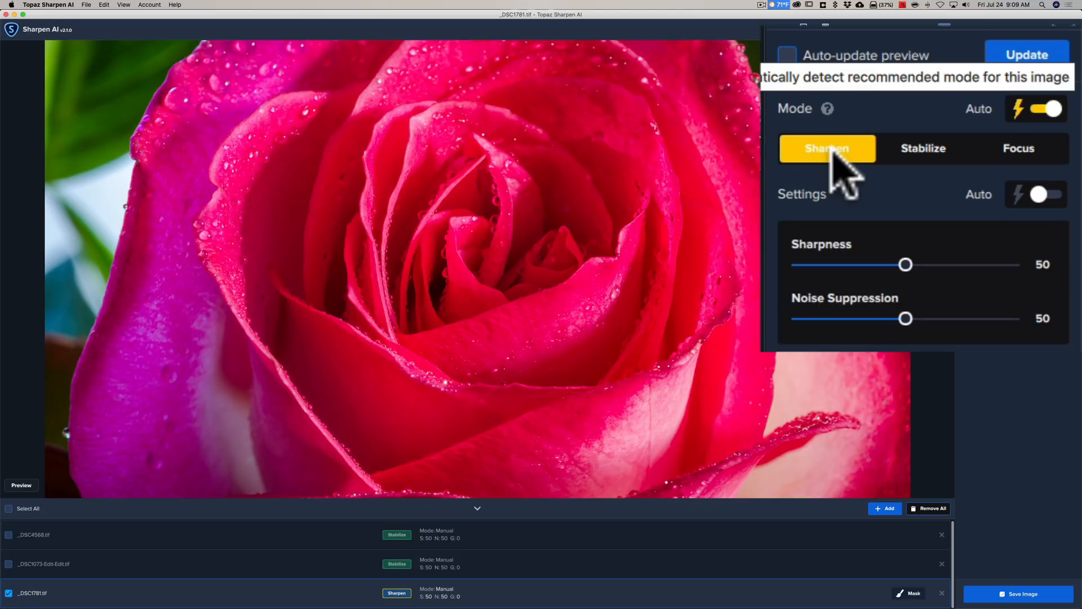
{"action": "mouse_move", "coordinate": [1021, 220]}
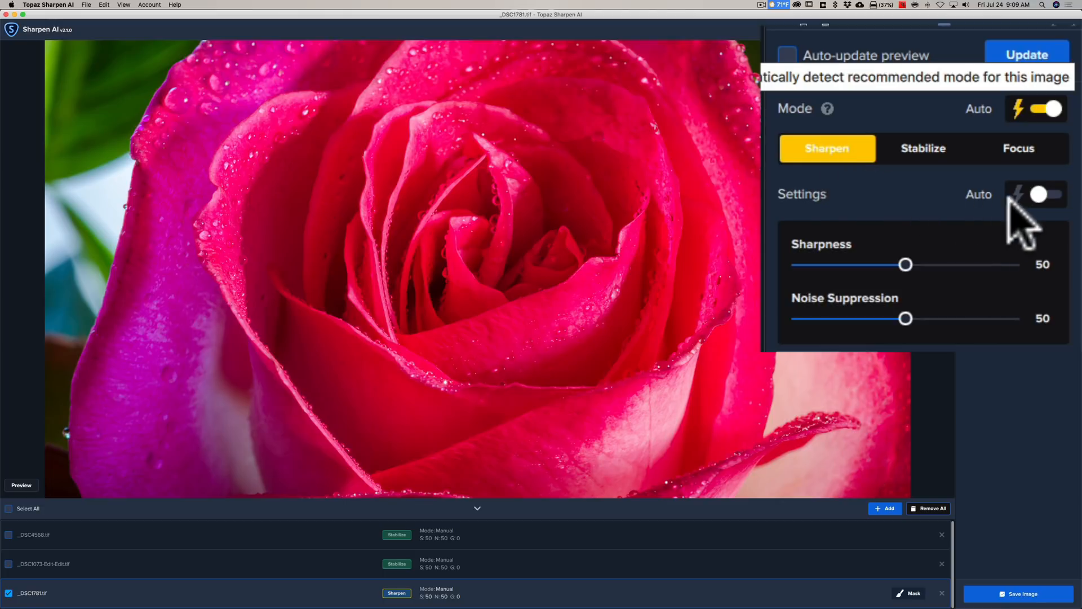
{"action": "mouse_move", "coordinate": [1063, 207]}
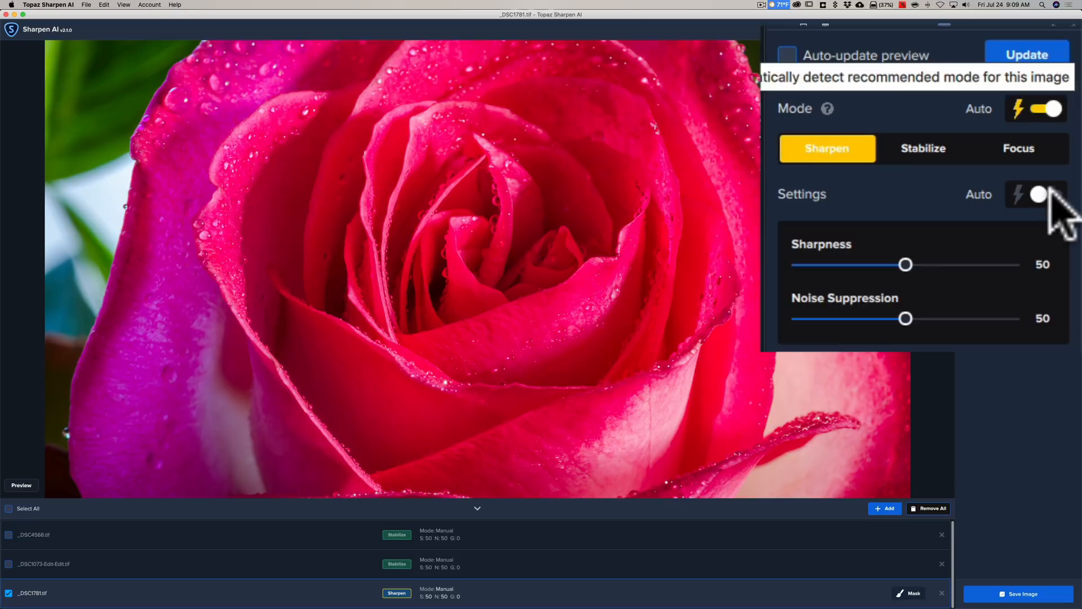
{"action": "left_click", "coordinate": [1036, 194]}
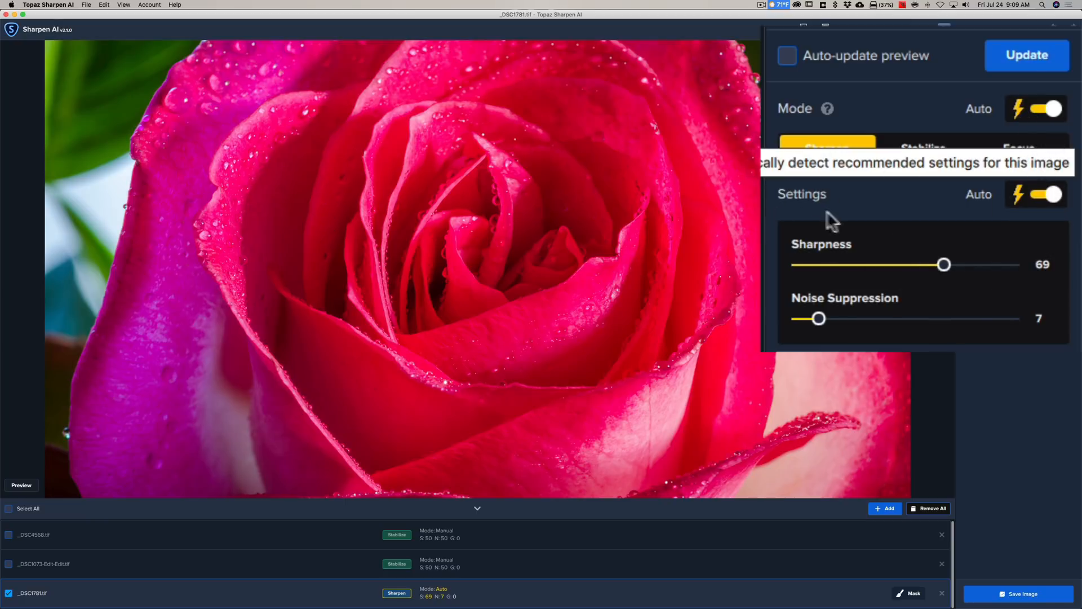
{"action": "mouse_move", "coordinate": [856, 332]}
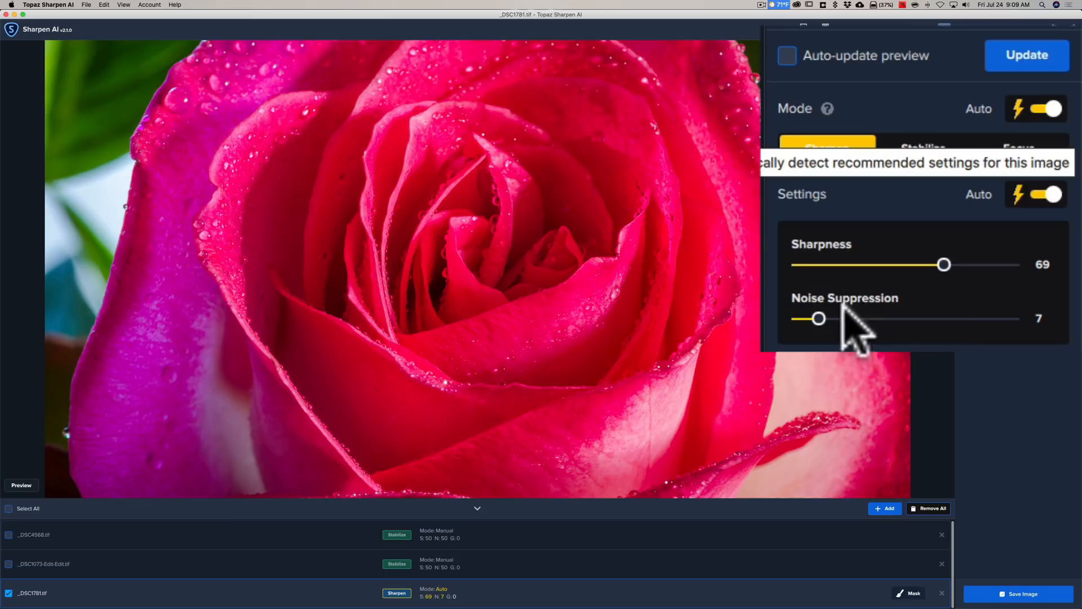
{"action": "mouse_move", "coordinate": [966, 290]}
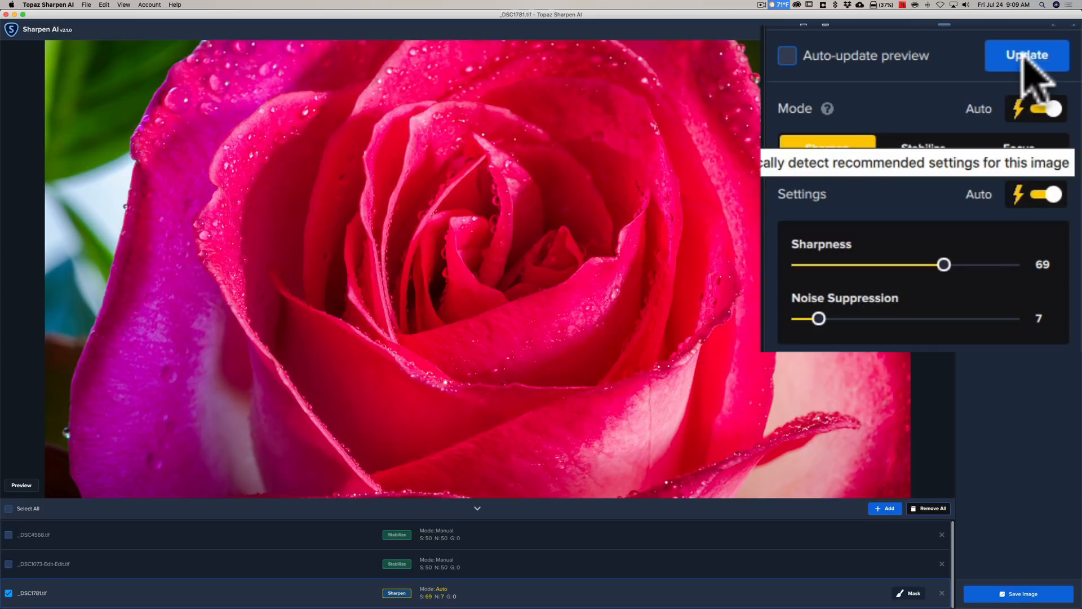
- Update the rose preview to show the automatic Sharpen result
{"action": "left_click", "coordinate": [1026, 55]}
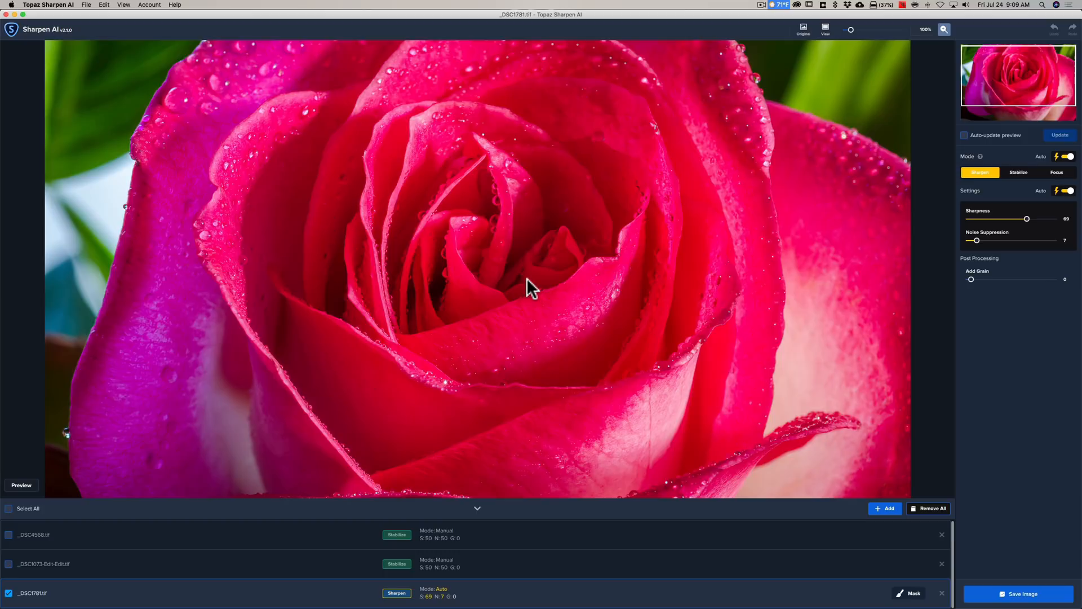
{"action": "mouse_move", "coordinate": [800, 43]}
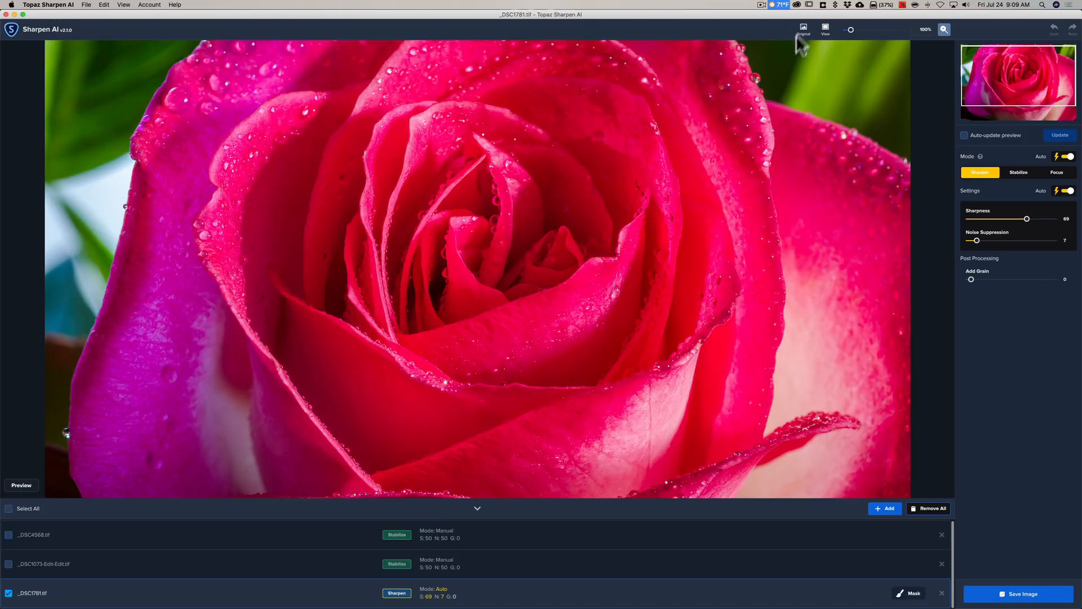
{"action": "left_click", "coordinate": [802, 30]}
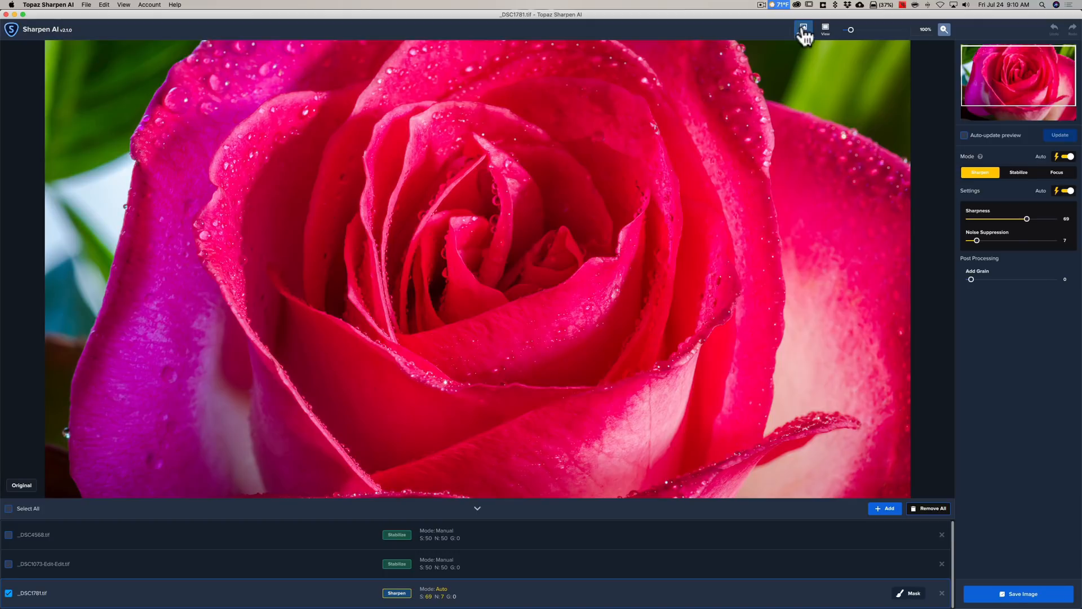
{"action": "left_click", "coordinate": [803, 29]}
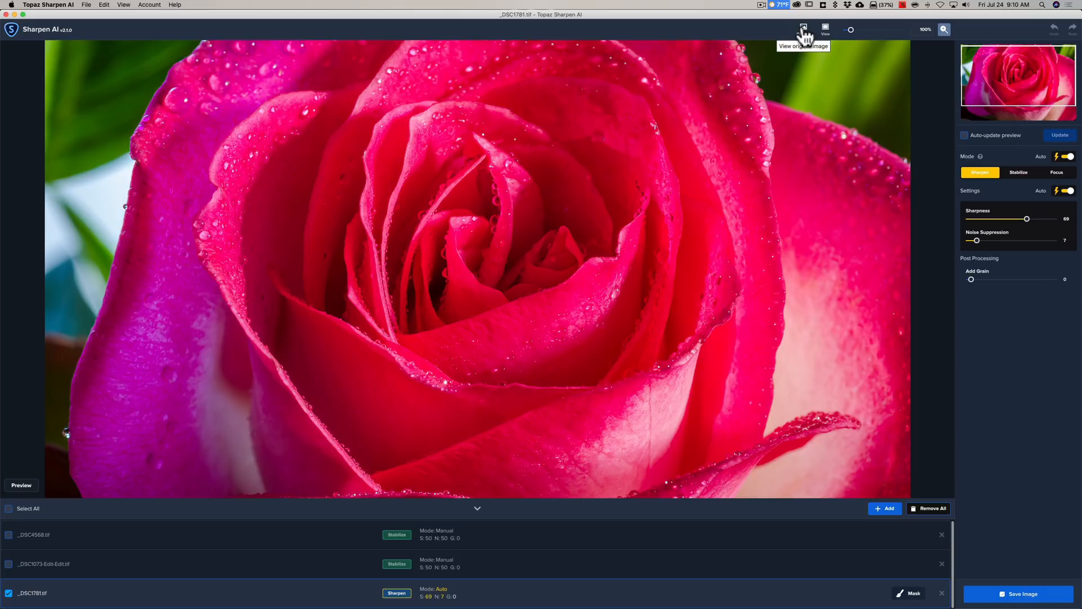
{"action": "mouse_move", "coordinate": [421, 146]}
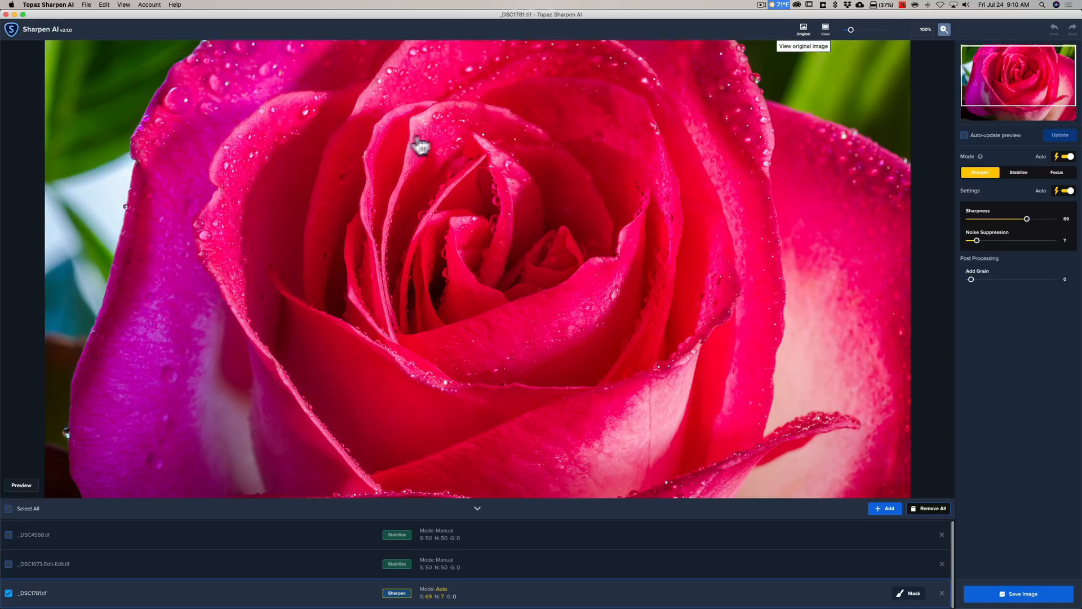
{"action": "mouse_move", "coordinate": [650, 231]}
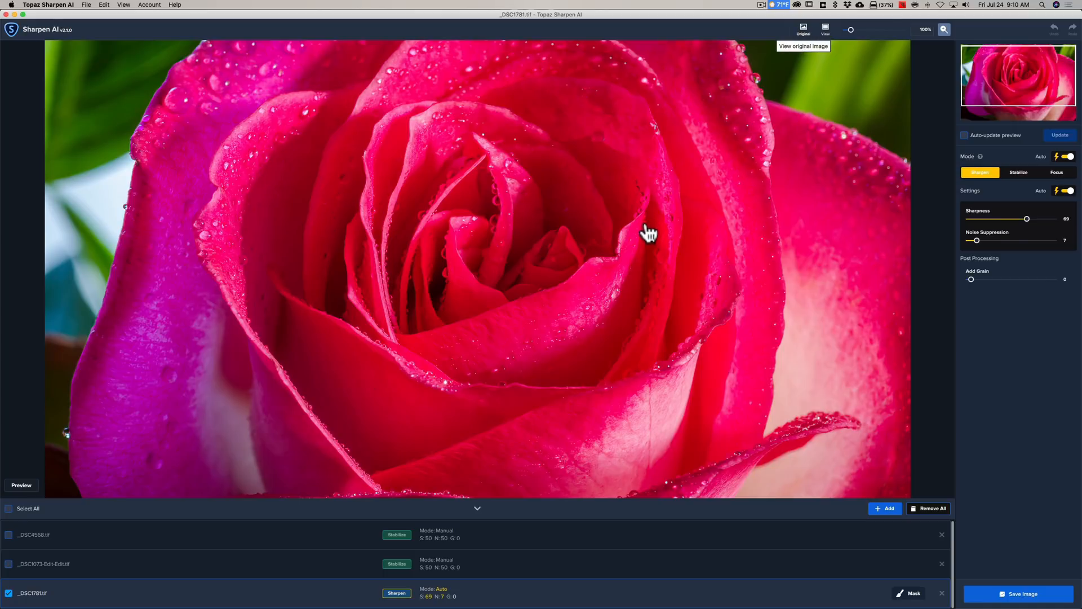
{"action": "mouse_move", "coordinate": [315, 130]}
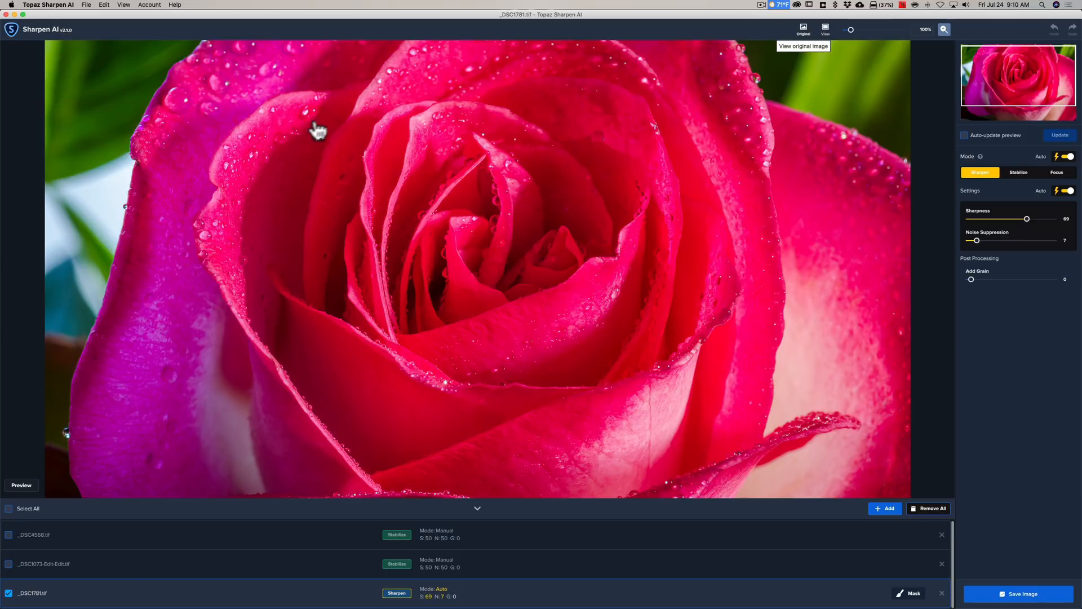
{"action": "left_click", "coordinate": [802, 27]}
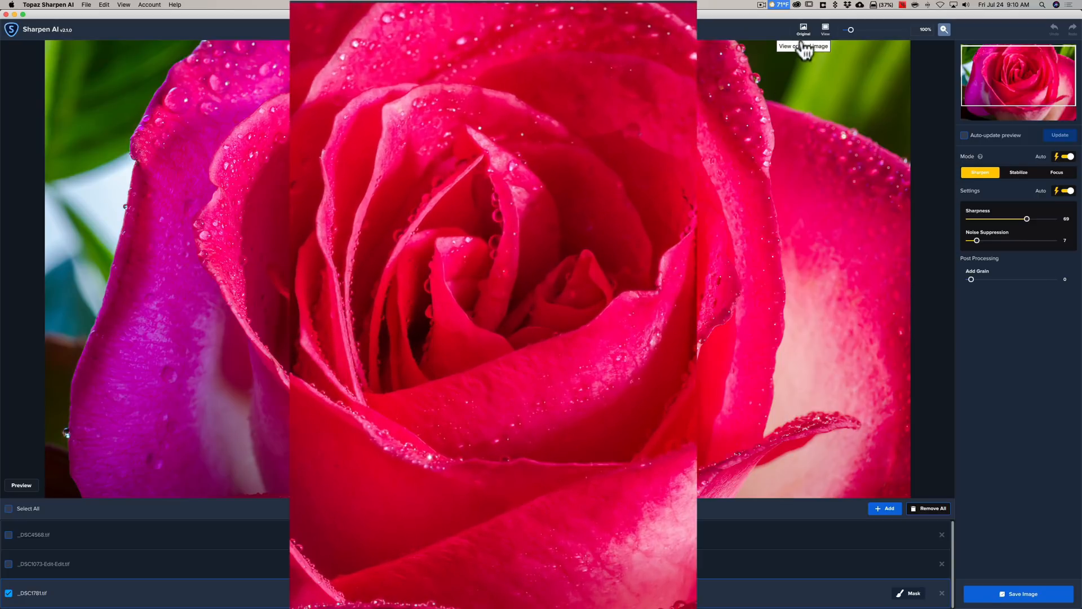
{"action": "left_click", "coordinate": [802, 29]}
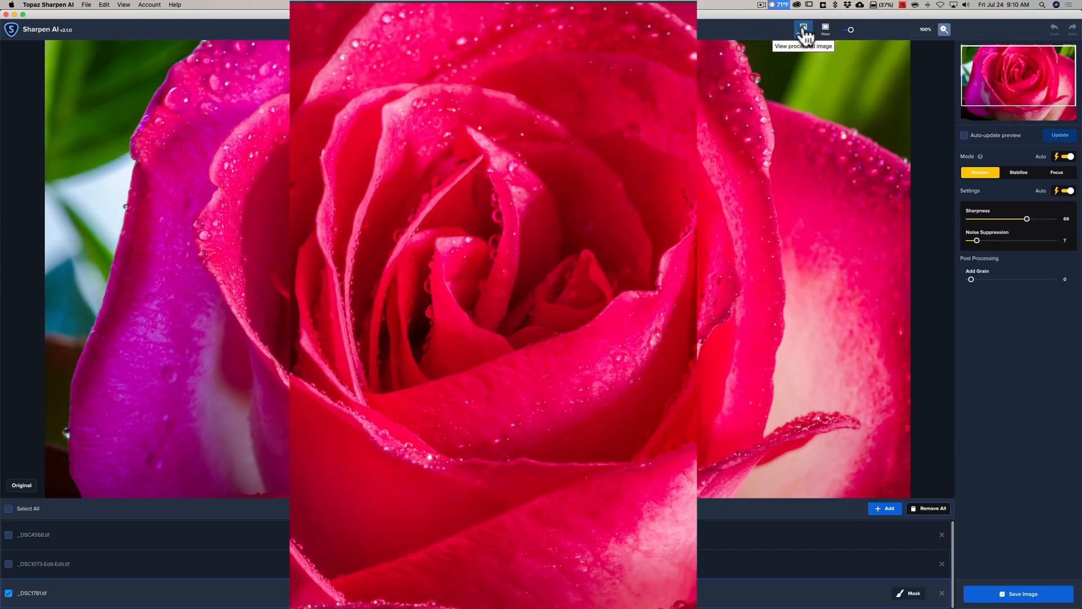
{"action": "left_click", "coordinate": [802, 29]}
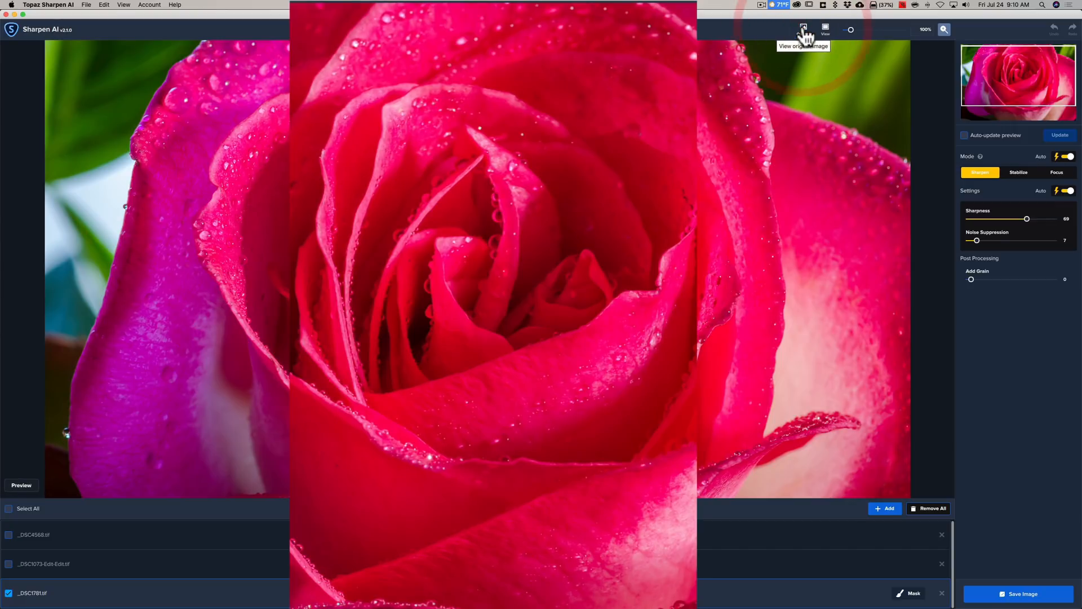
{"action": "left_click", "coordinate": [802, 30]}
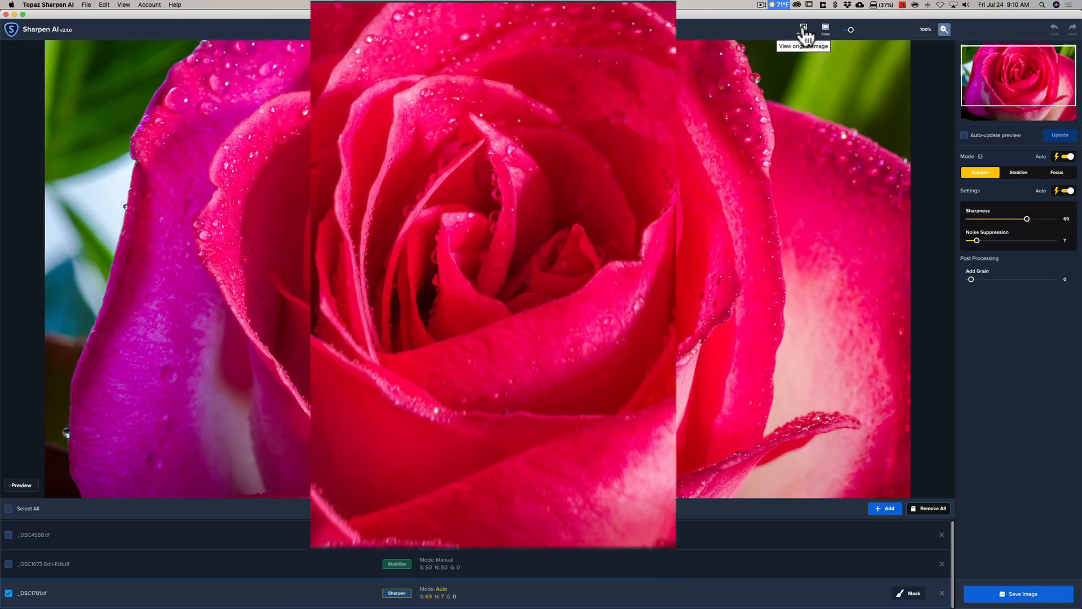
{"action": "left_click", "coordinate": [803, 29]}
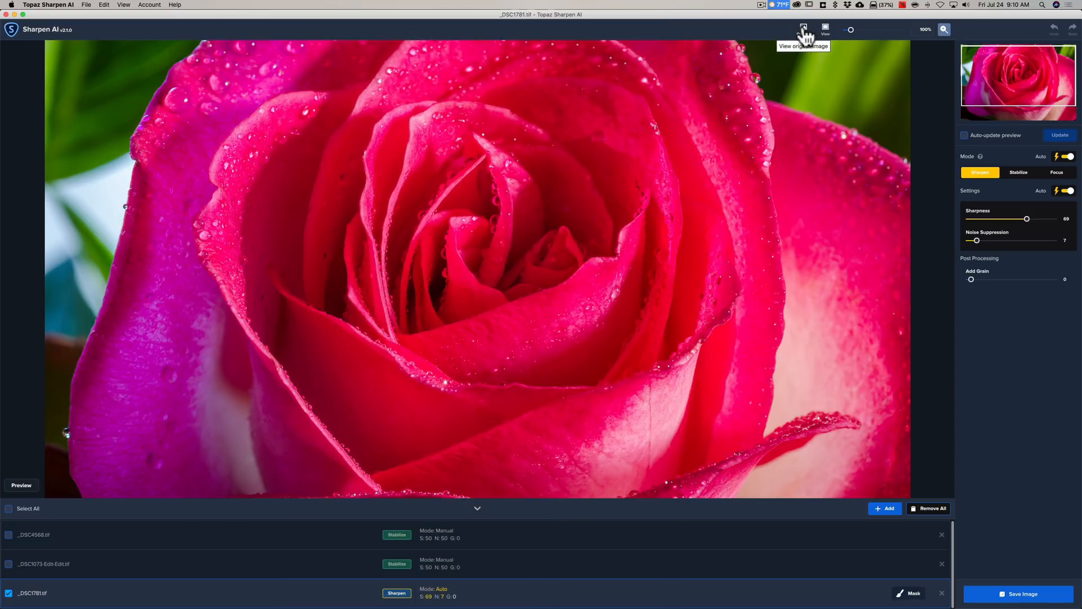
{"action": "mouse_move", "coordinate": [510, 544]}
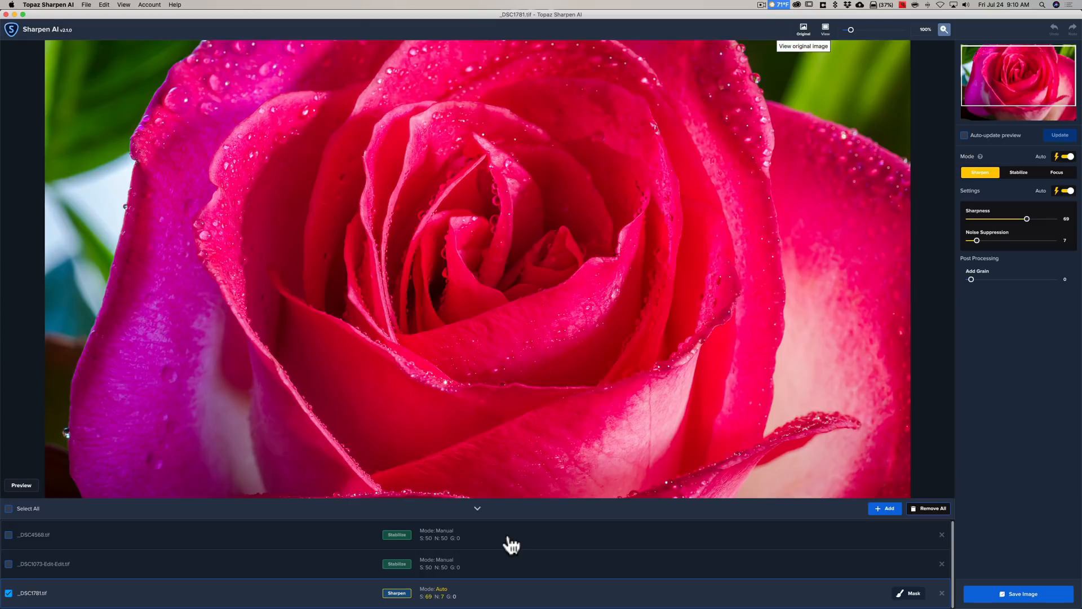
- Open _DSC4568.tif with Auto mode and settings (Sharpen, sharpness 40, noise 19) and update its preview
{"action": "left_click", "coordinate": [33, 534]}
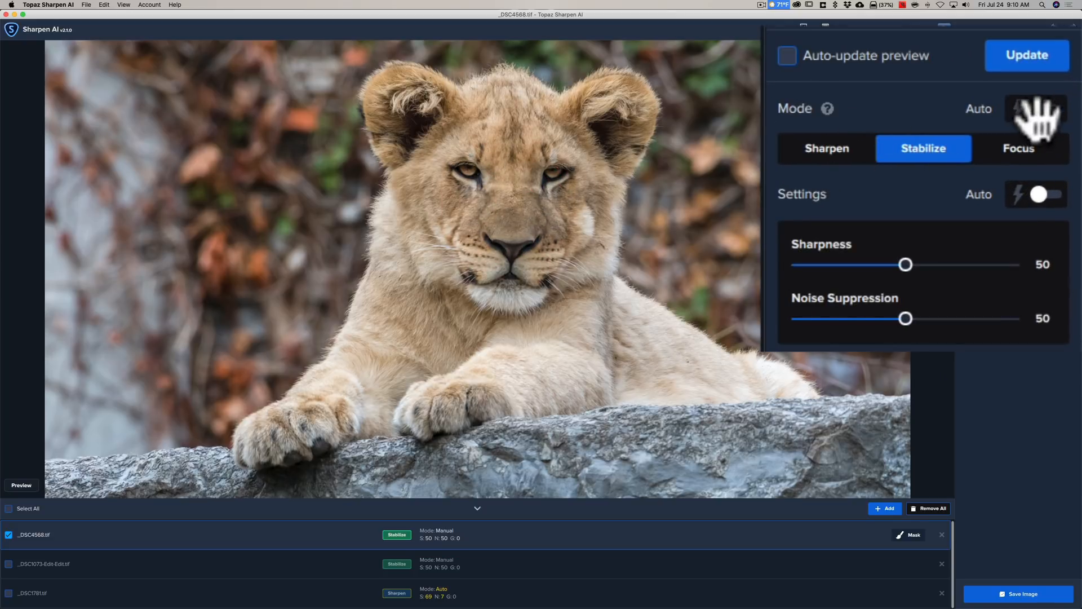
{"action": "left_click", "coordinate": [1038, 108]}
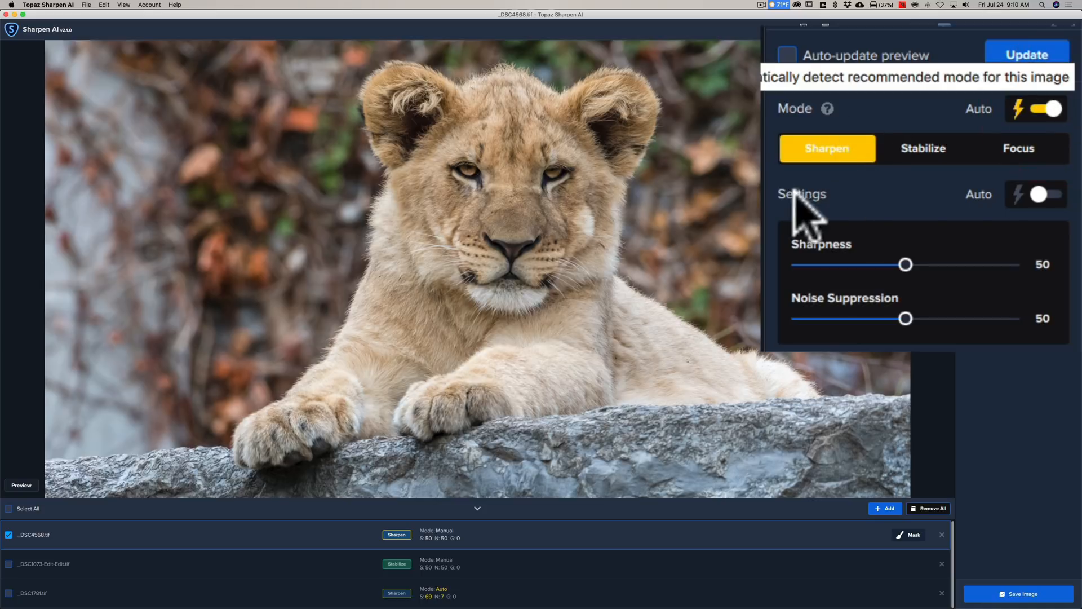
{"action": "left_click", "coordinate": [1036, 194]}
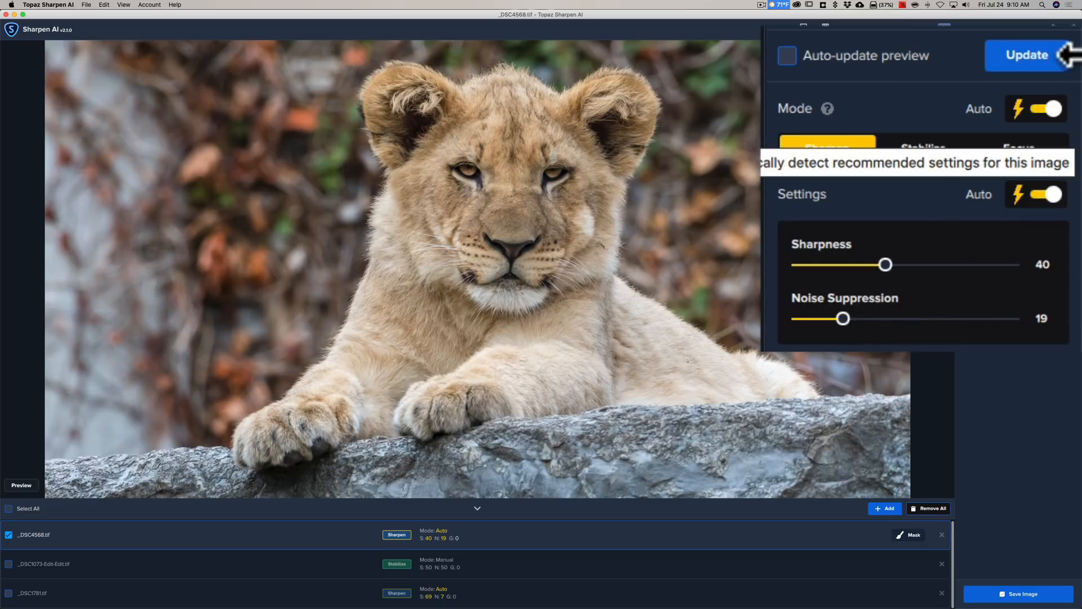
{"action": "left_click", "coordinate": [1025, 54]}
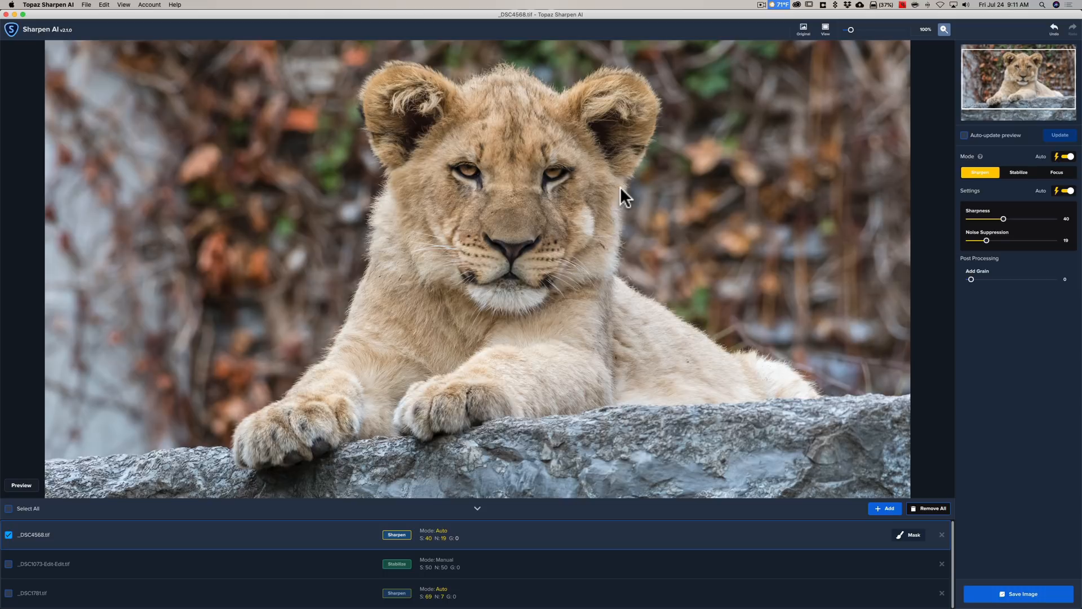
{"action": "left_click", "coordinate": [803, 30]}
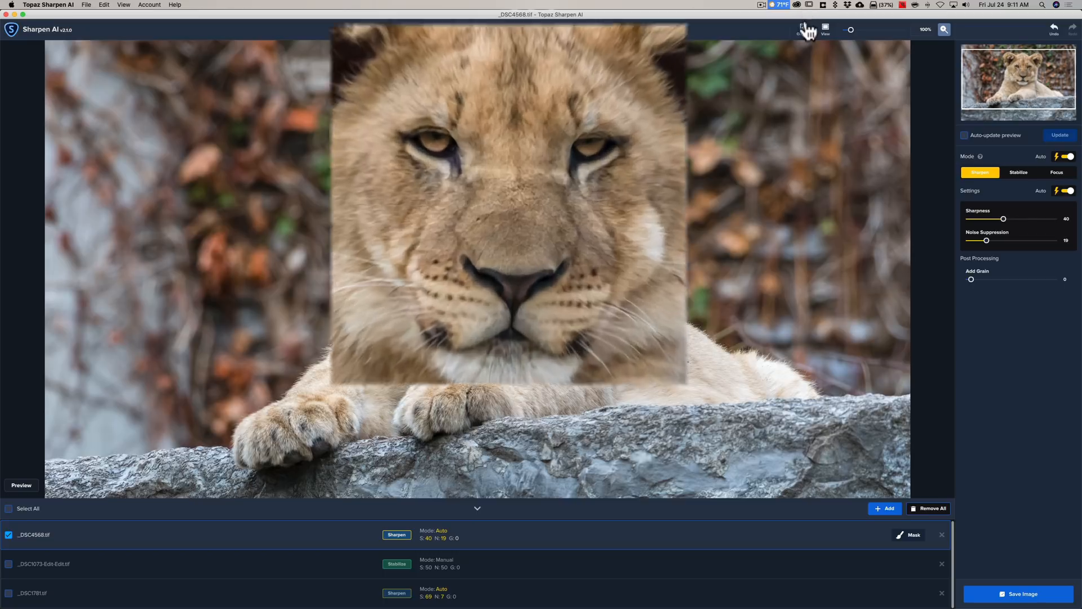
{"action": "left_click", "coordinate": [803, 29]}
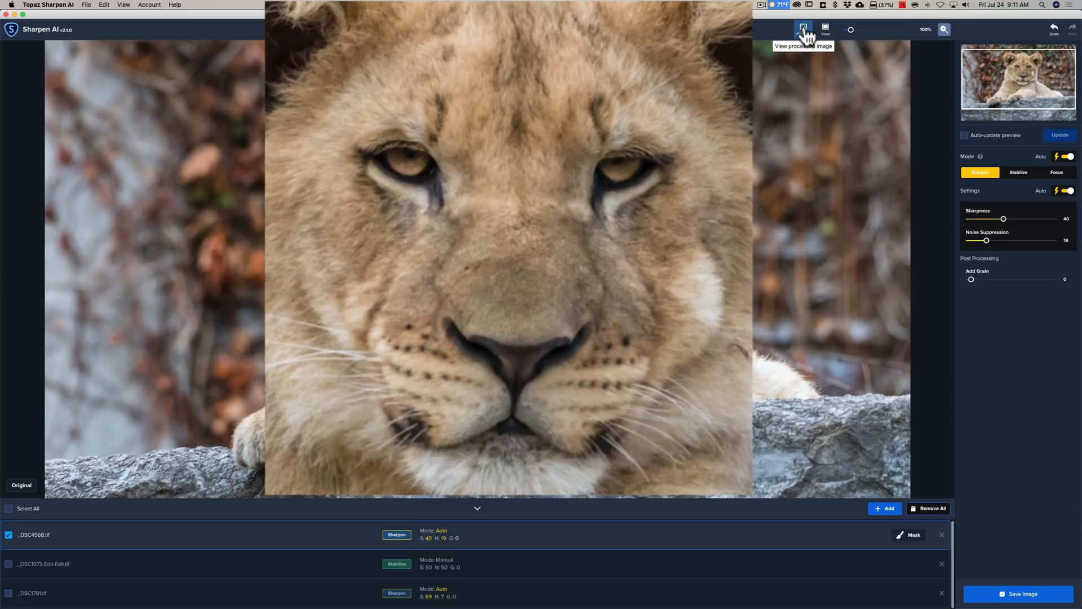
{"action": "left_click", "coordinate": [803, 30]}
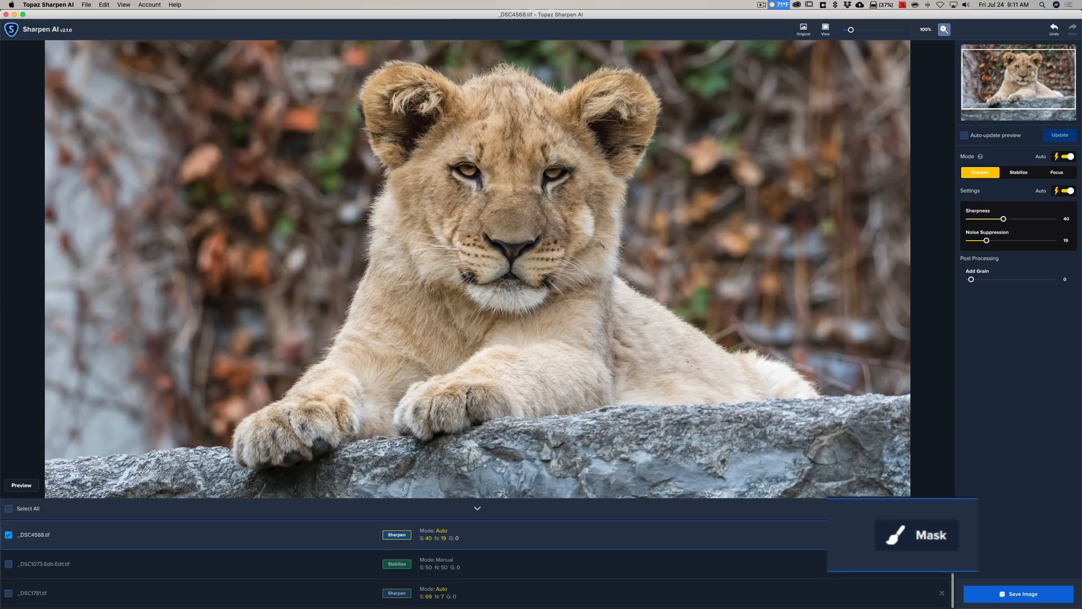
- Mask the lion photo using Find Objects with the detected Cat selected
{"action": "left_click", "coordinate": [915, 534]}
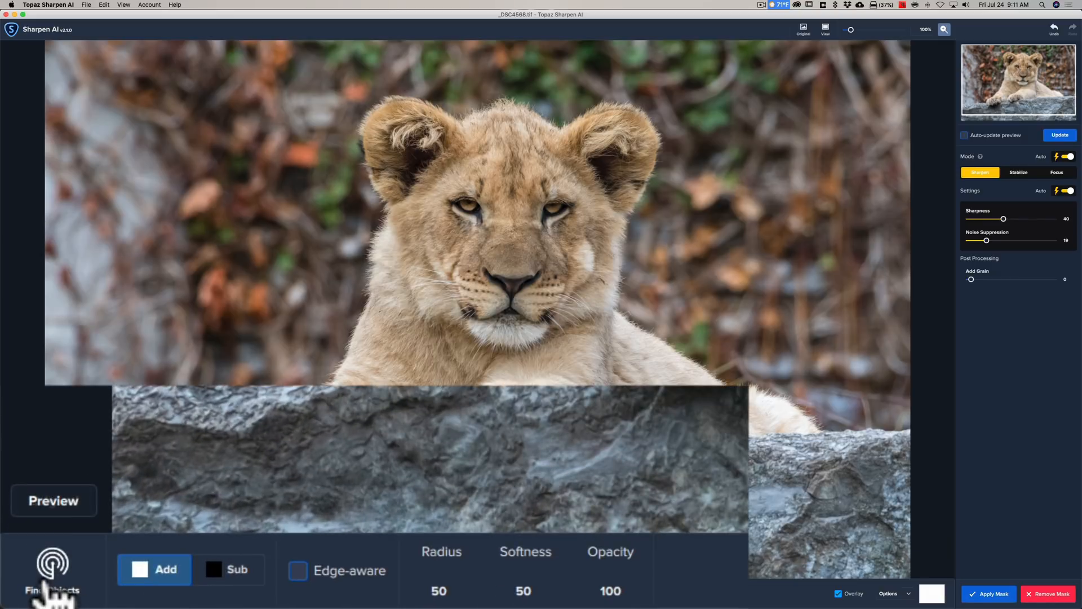
{"action": "left_click", "coordinate": [51, 572]}
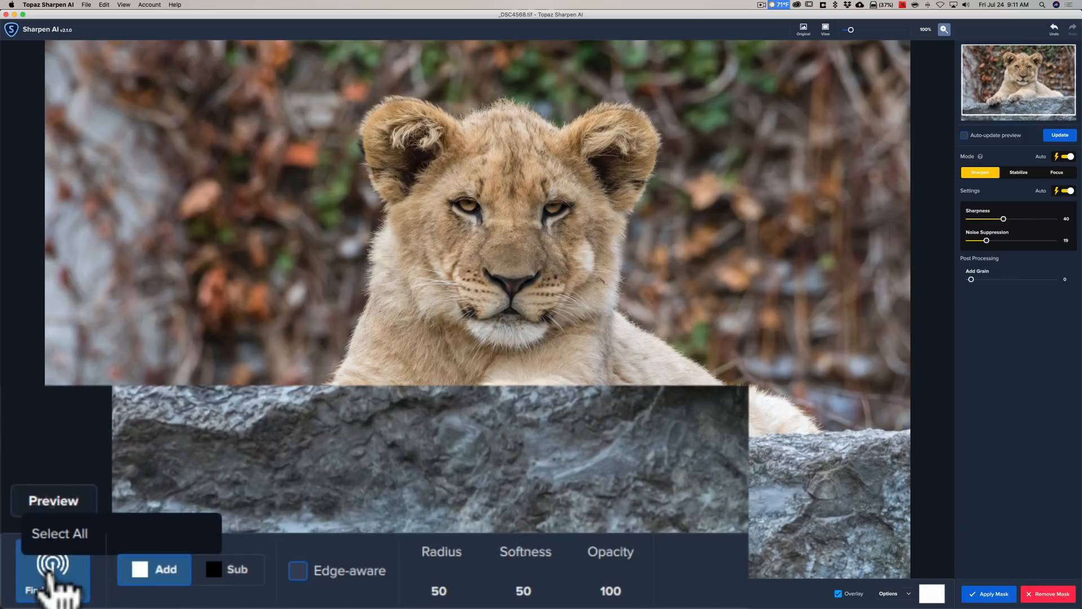
{"action": "left_click", "coordinate": [53, 571]}
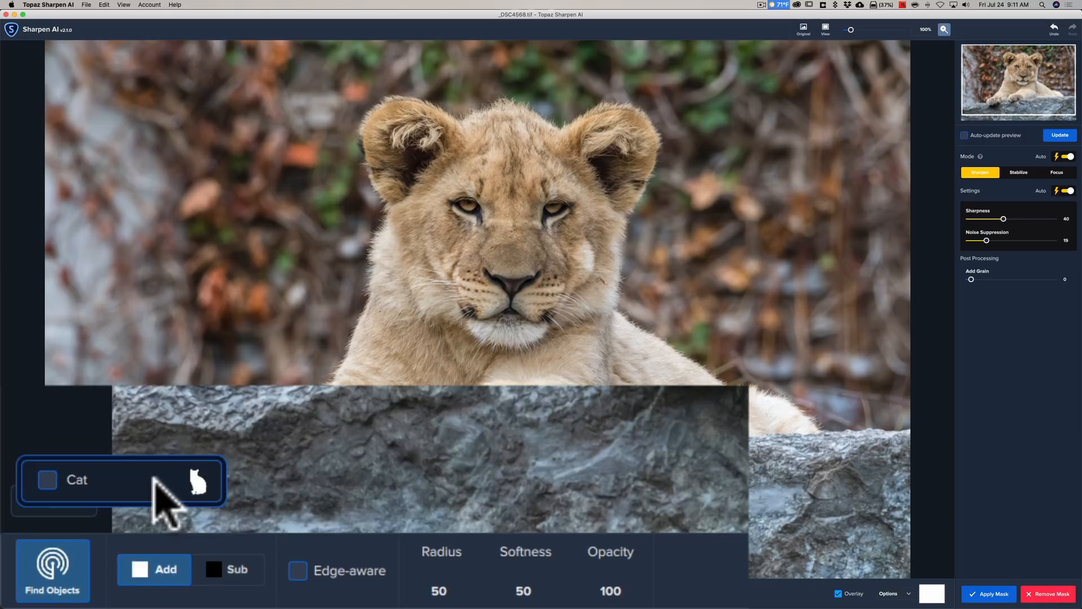
{"action": "mouse_move", "coordinate": [66, 497]}
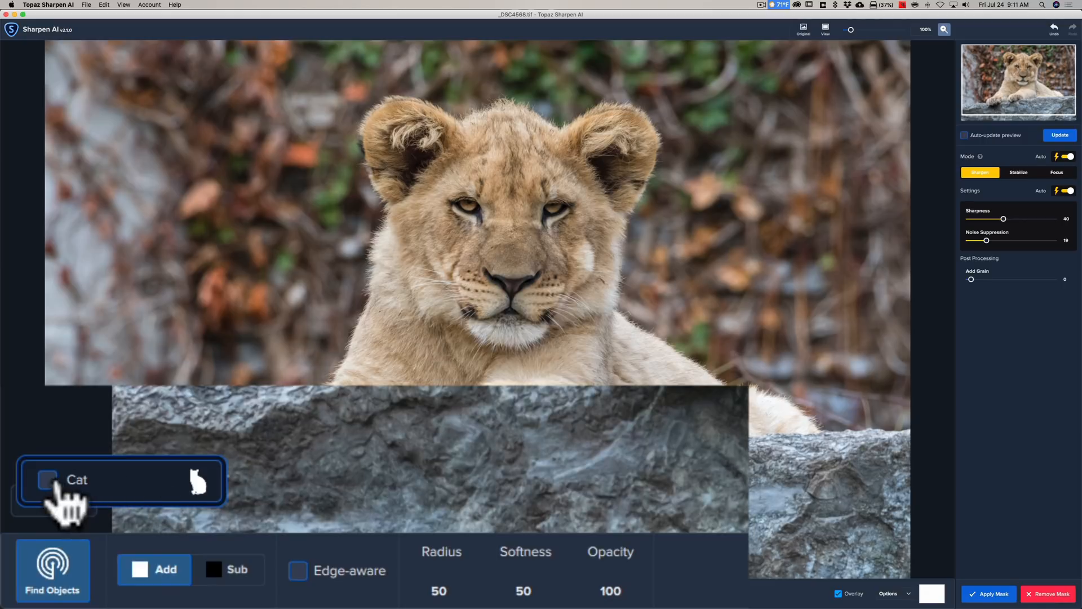
{"action": "left_click", "coordinate": [47, 481]}
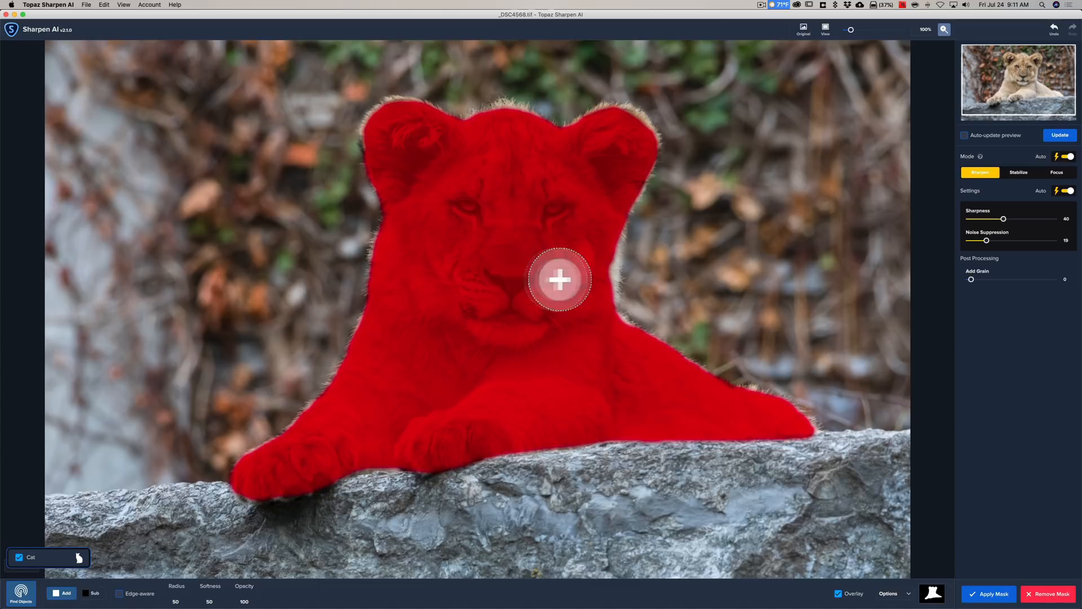
{"action": "mouse_move", "coordinate": [1059, 137]}
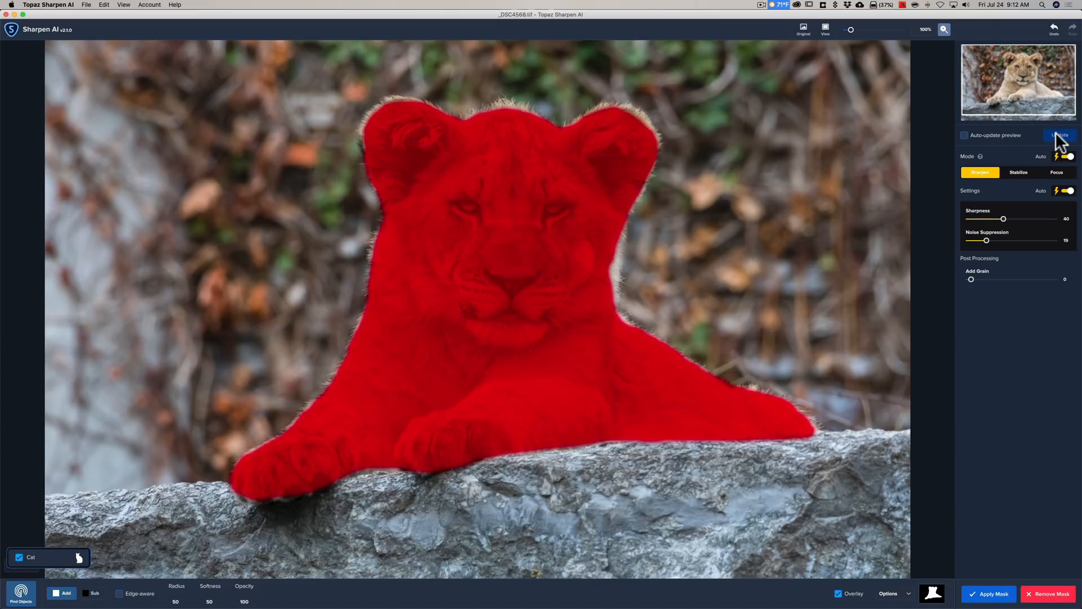
- Update the masked preview and apply the cub mask
{"action": "left_click", "coordinate": [1059, 136]}
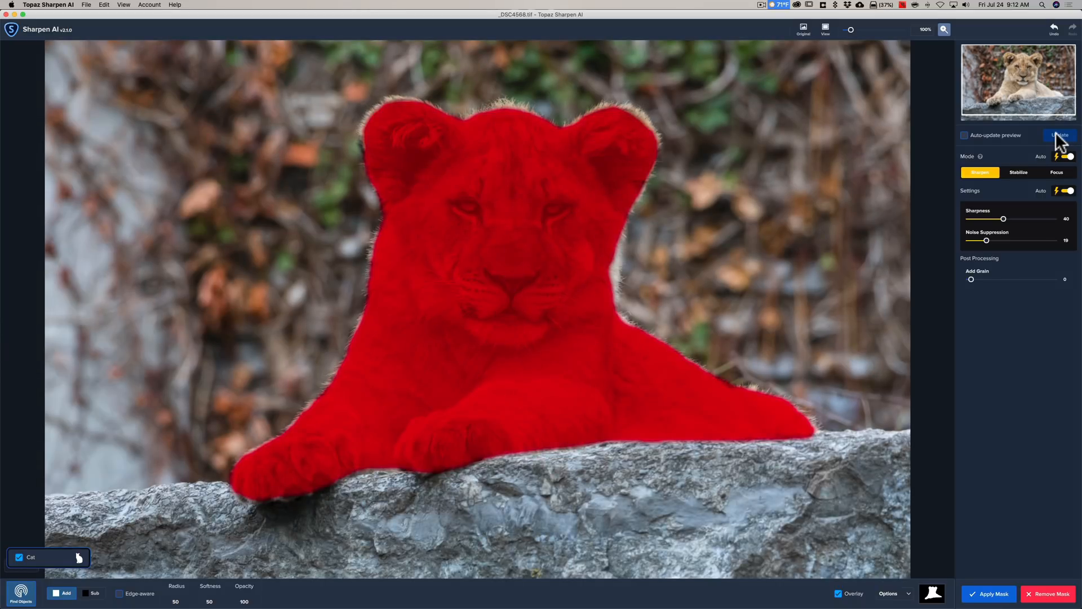
{"action": "left_click", "coordinate": [1059, 134]}
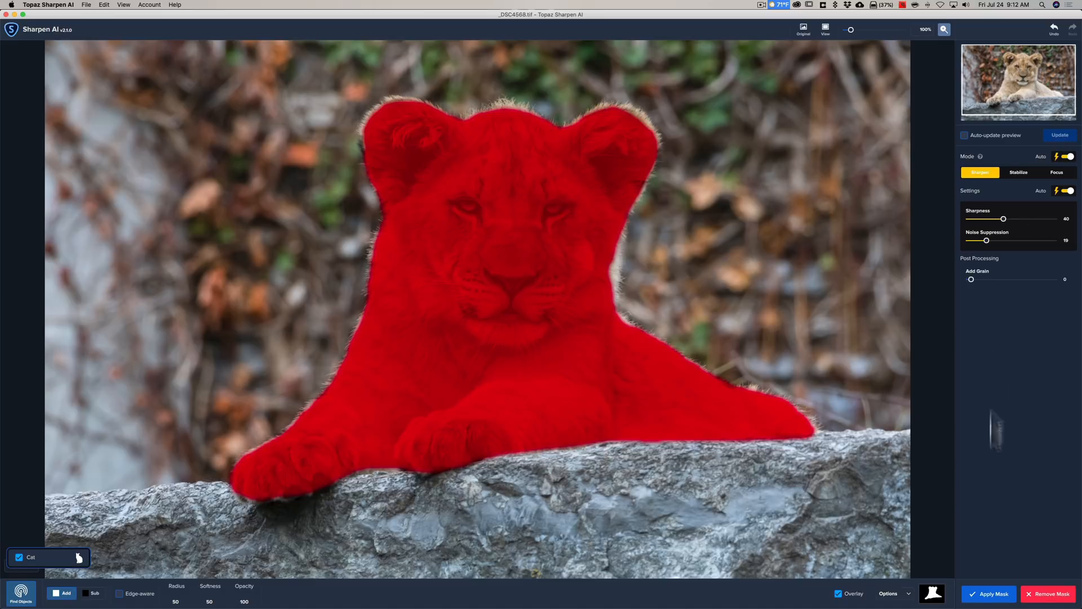
{"action": "left_click", "coordinate": [988, 594]}
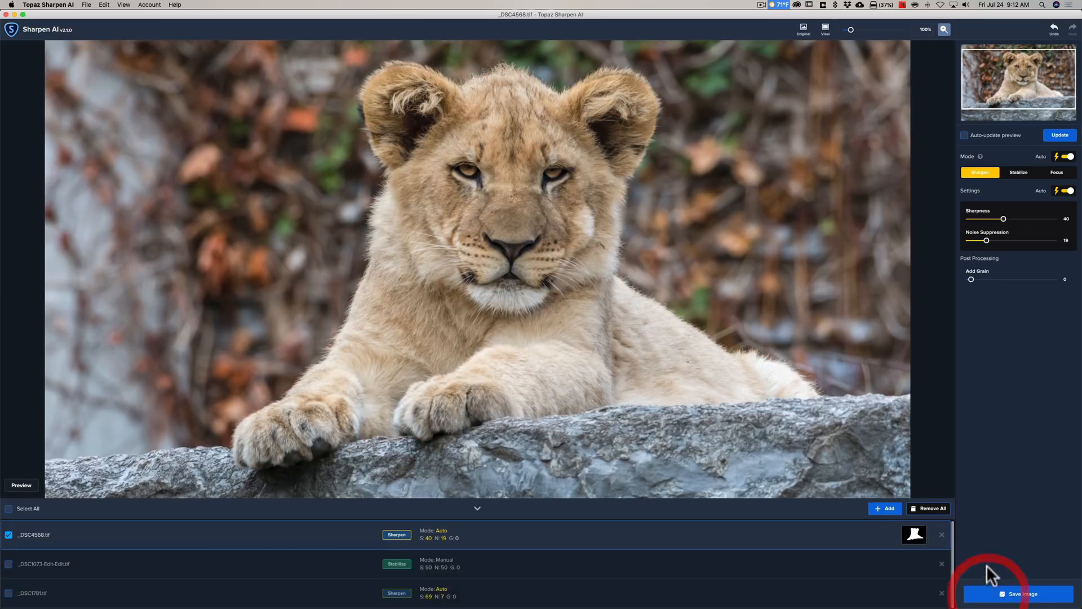
{"action": "mouse_move", "coordinate": [836, 382]}
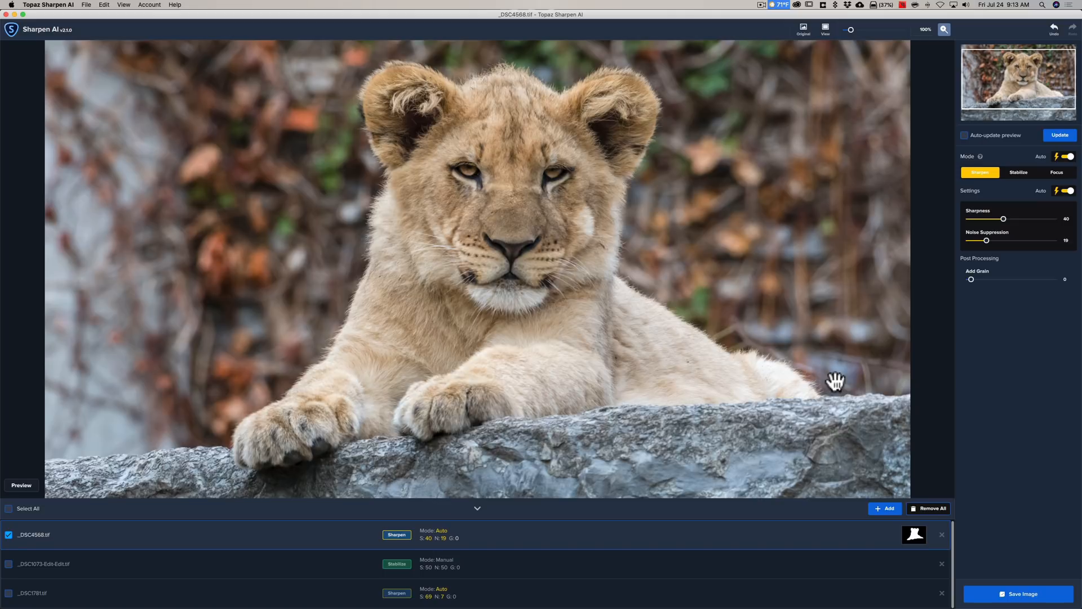
{"action": "mouse_move", "coordinate": [669, 188]}
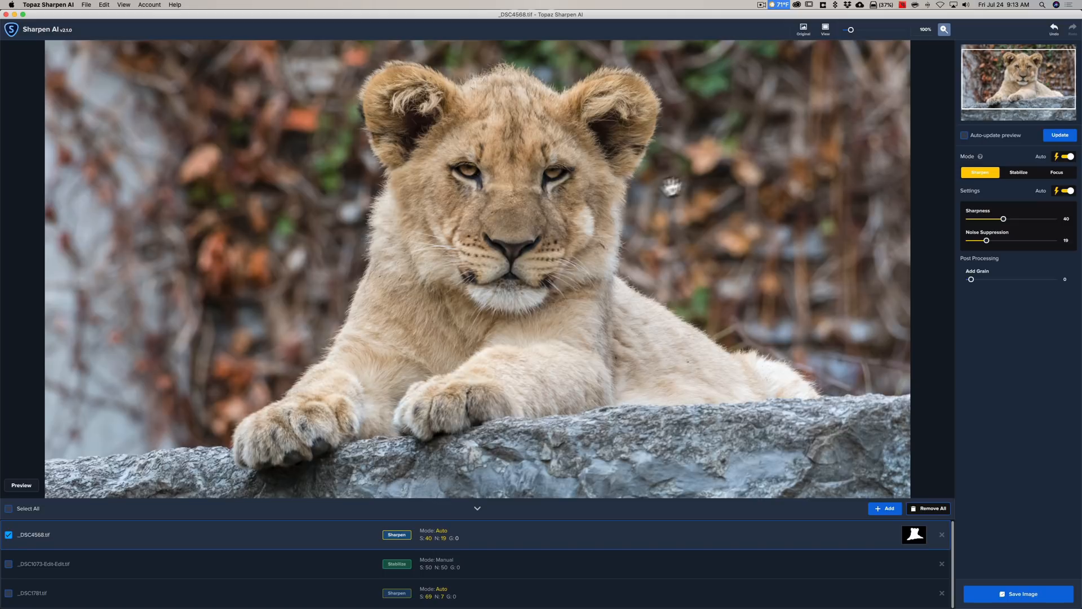
{"action": "mouse_move", "coordinate": [433, 552]}
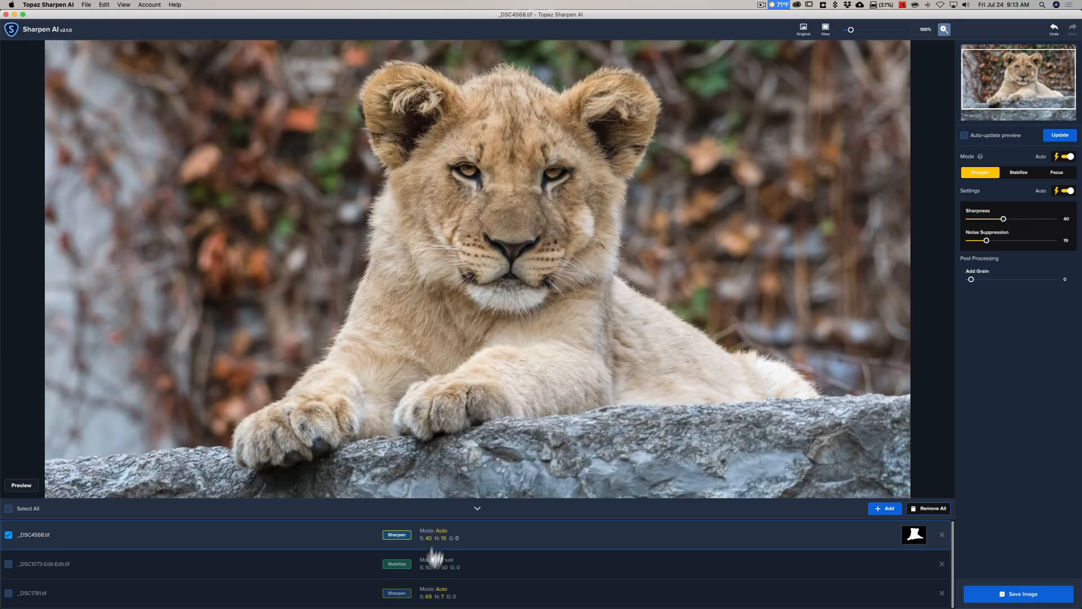
- Open _DSC1073-Edit-Edit.tif with Auto mode and settings, giving Focus with sharpness 70 and noise 6
{"action": "left_click", "coordinate": [43, 563]}
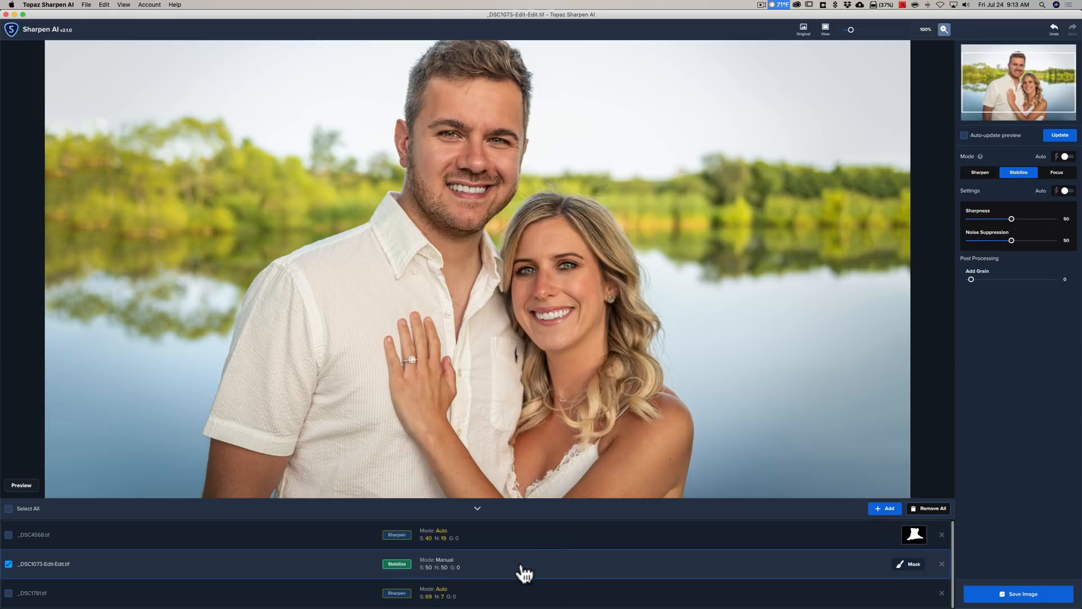
{"action": "left_click", "coordinate": [802, 29]}
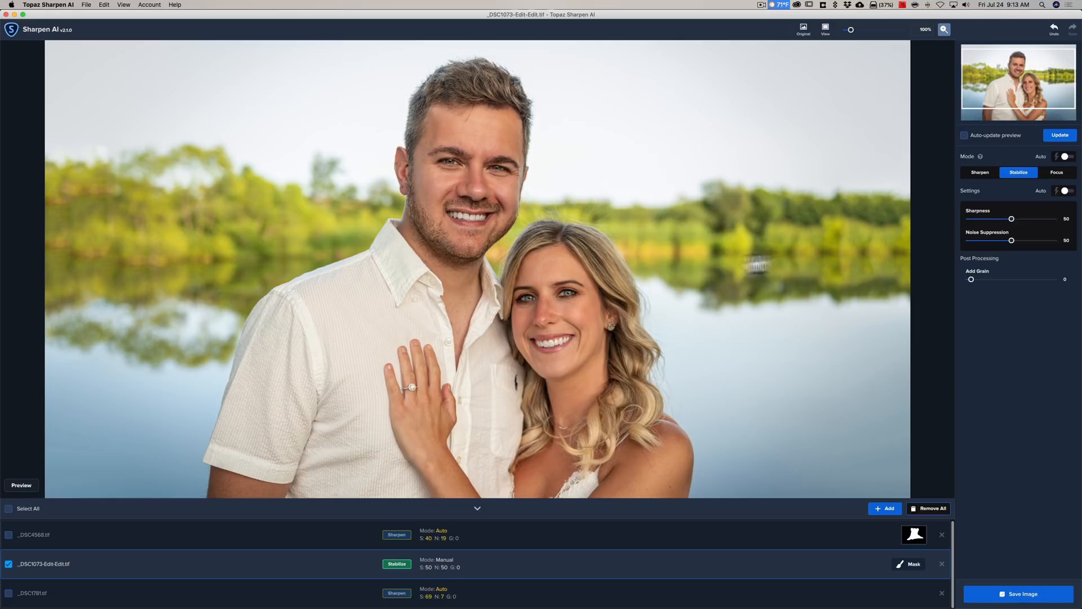
{"action": "mouse_move", "coordinate": [815, 243]}
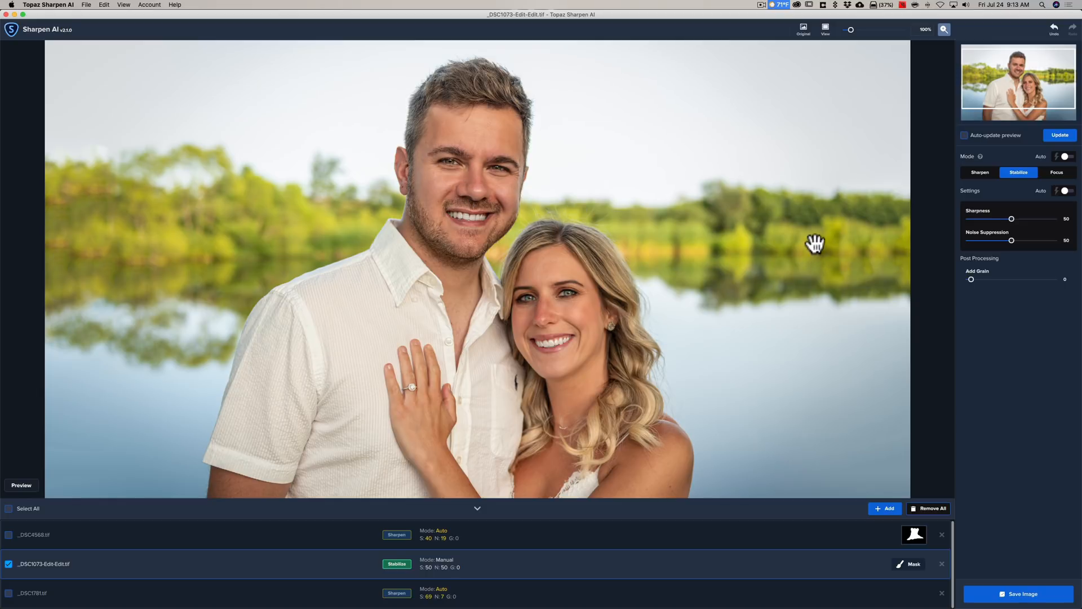
{"action": "mouse_move", "coordinate": [1070, 160]}
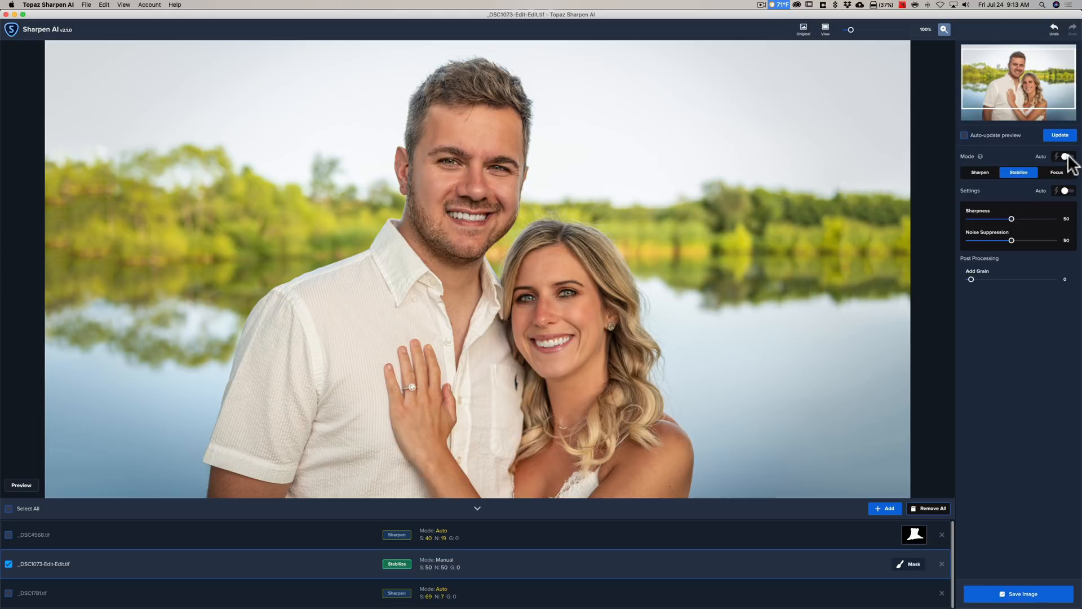
{"action": "left_click", "coordinate": [1055, 173]}
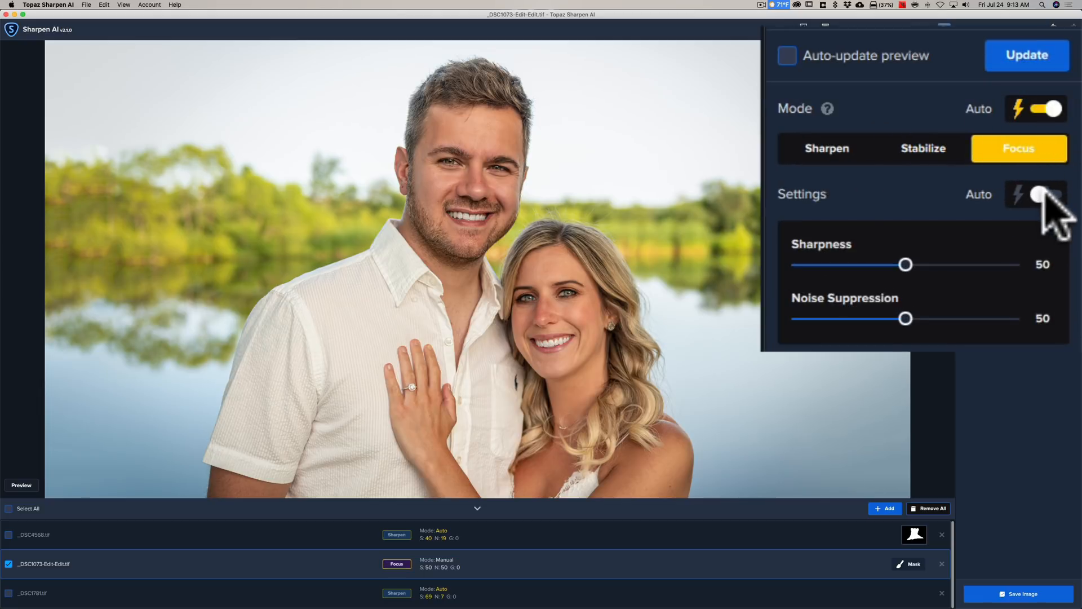
{"action": "left_click", "coordinate": [1035, 195]}
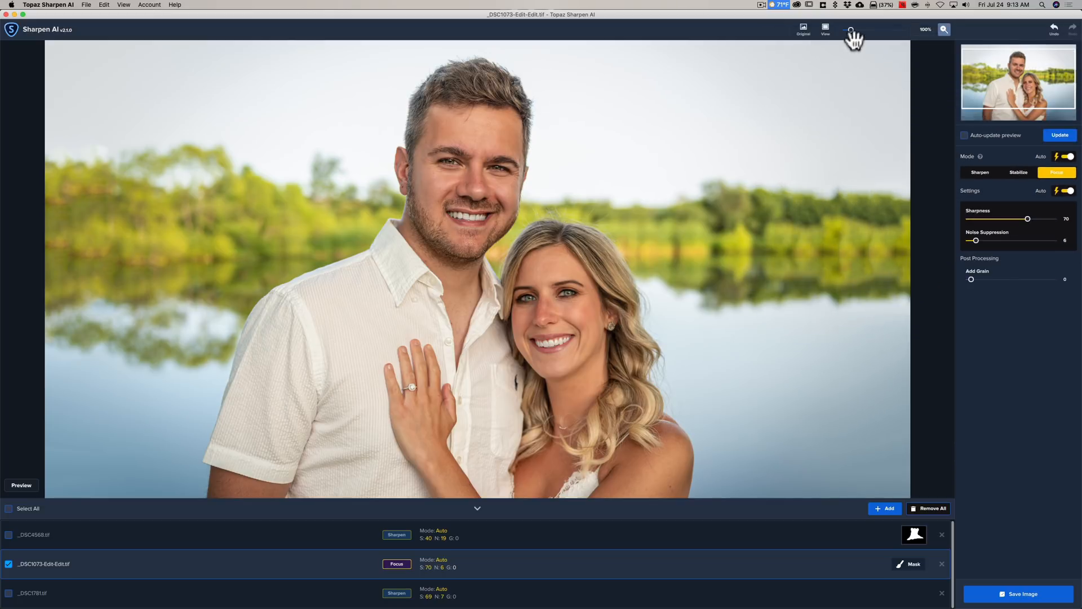
- Fit the couple photo in view and update the sharpened preview
{"action": "left_click", "coordinate": [852, 30]}
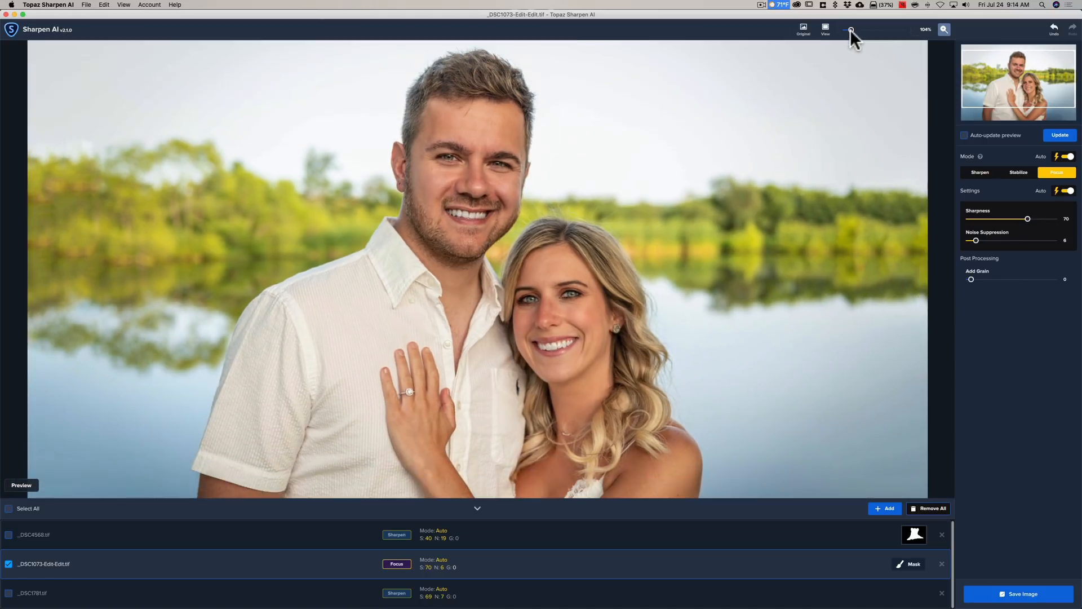
{"action": "left_click", "coordinate": [851, 29]}
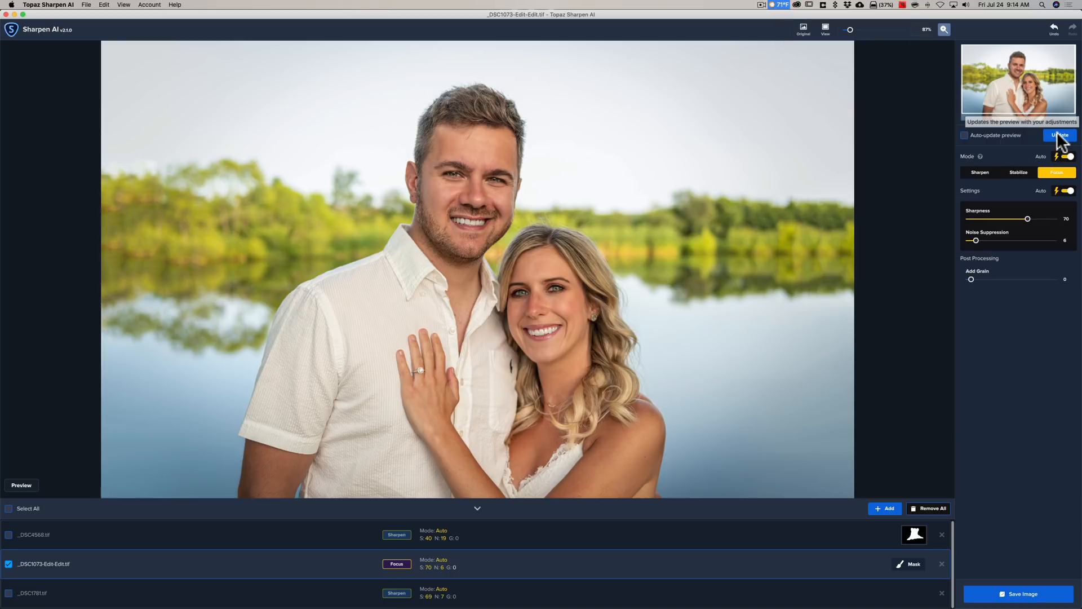
{"action": "left_click", "coordinate": [1059, 135]}
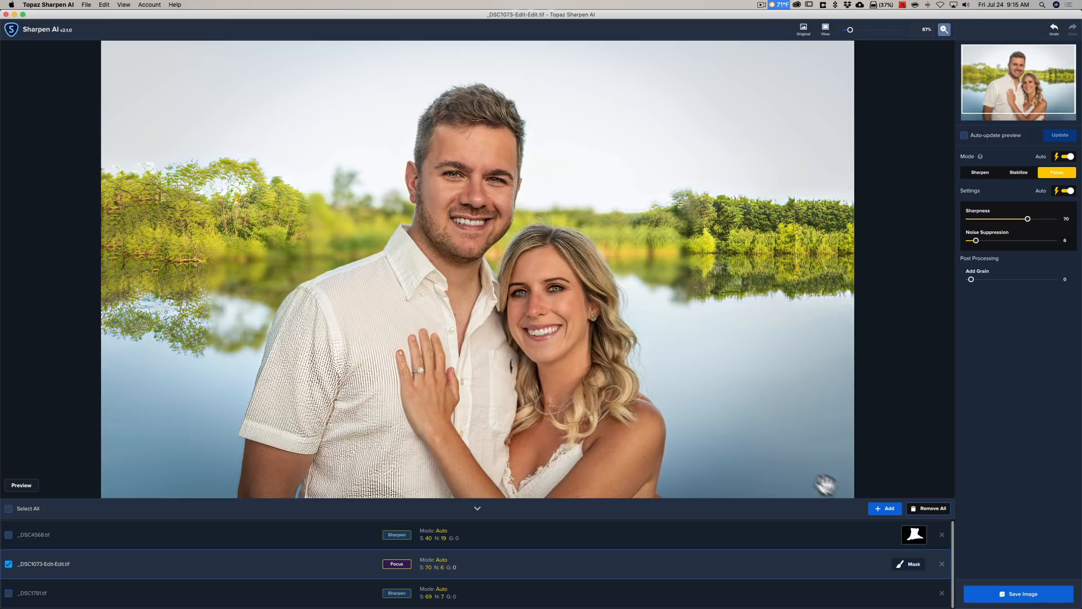
- Mask the couple photo with Find Objects Person, update the preview and hide the overlay tint
{"action": "left_click", "coordinate": [909, 564]}
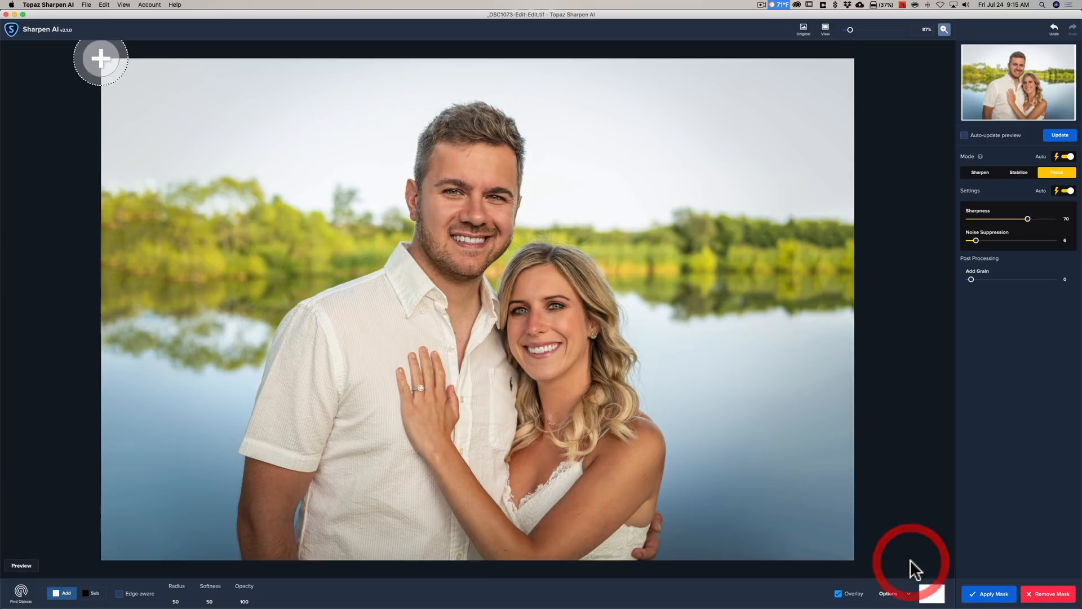
{"action": "left_click", "coordinate": [20, 591]}
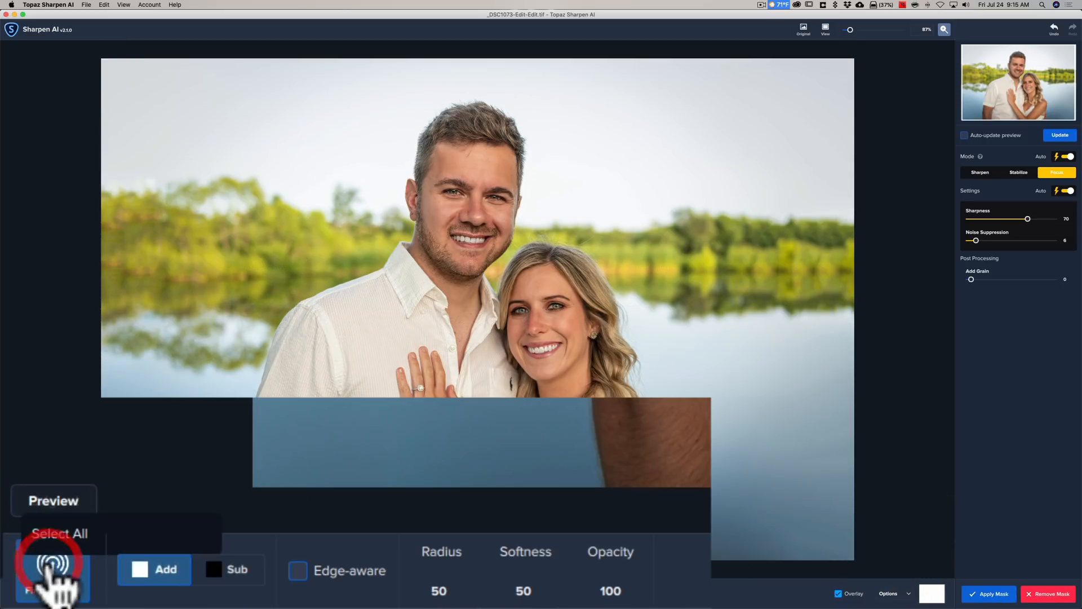
{"action": "left_click", "coordinate": [53, 570]}
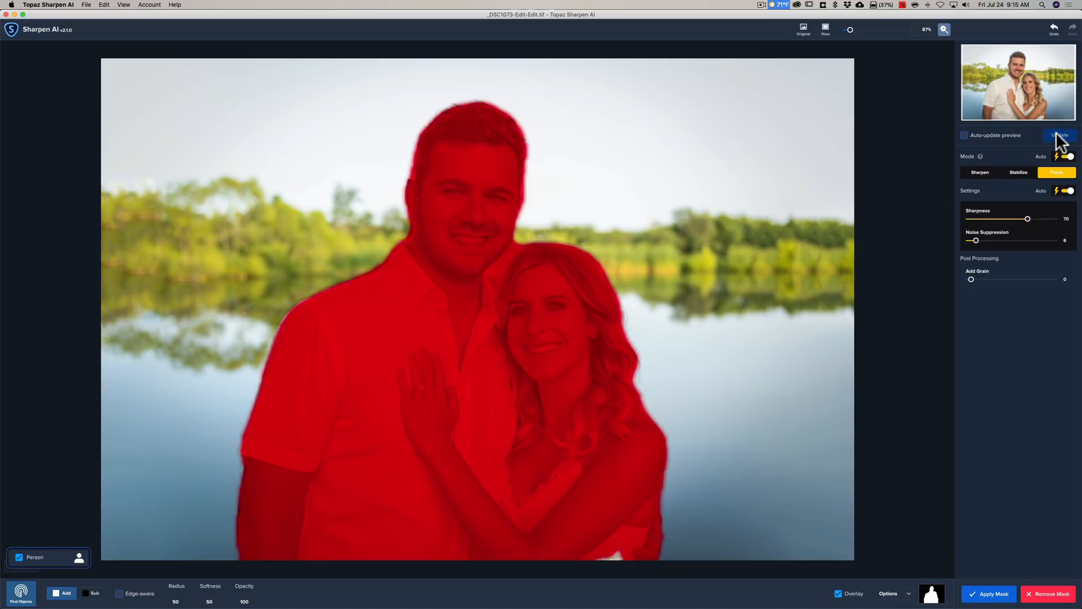
{"action": "left_click", "coordinate": [1058, 134]}
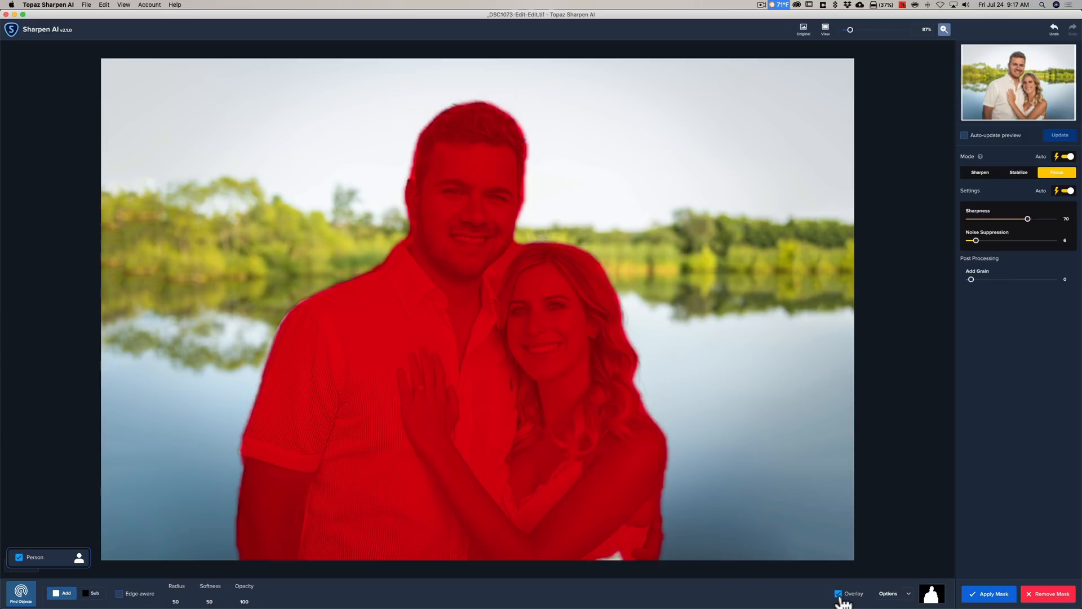
{"action": "left_click", "coordinate": [838, 592]}
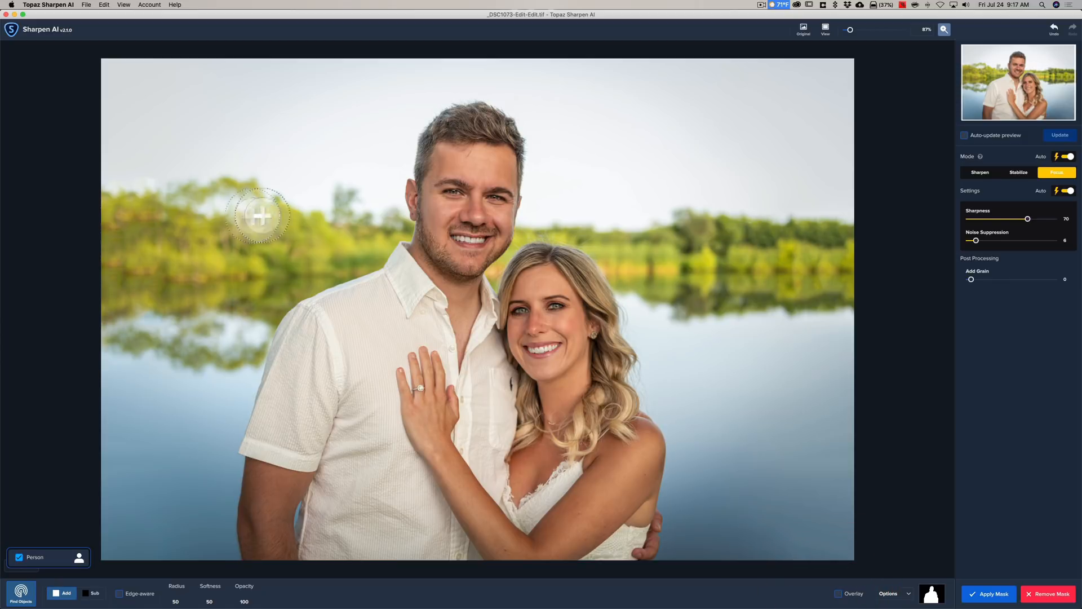
{"action": "mouse_move", "coordinate": [895, 111]}
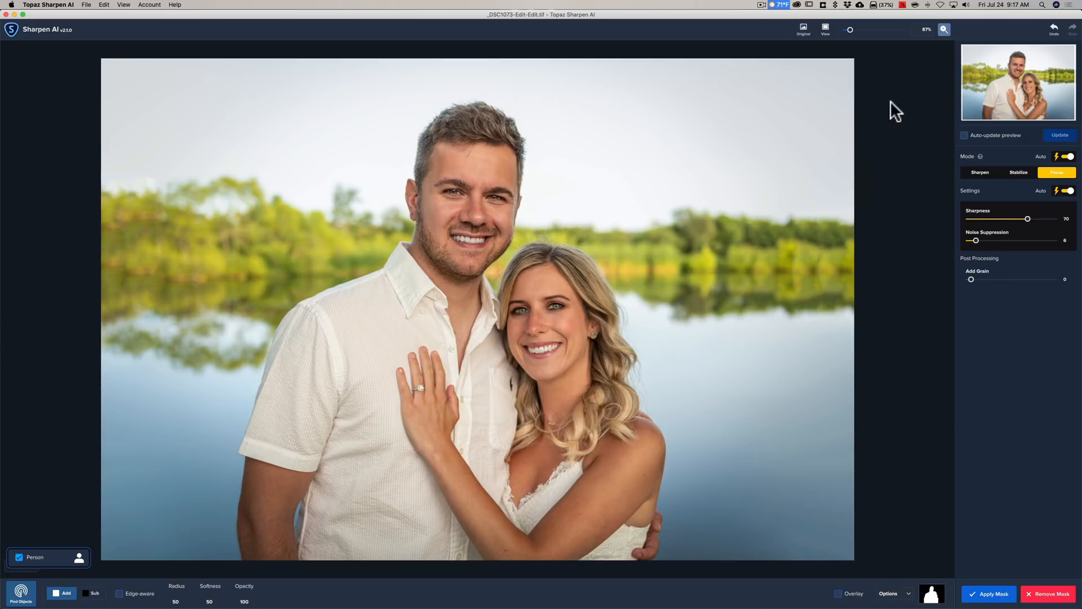